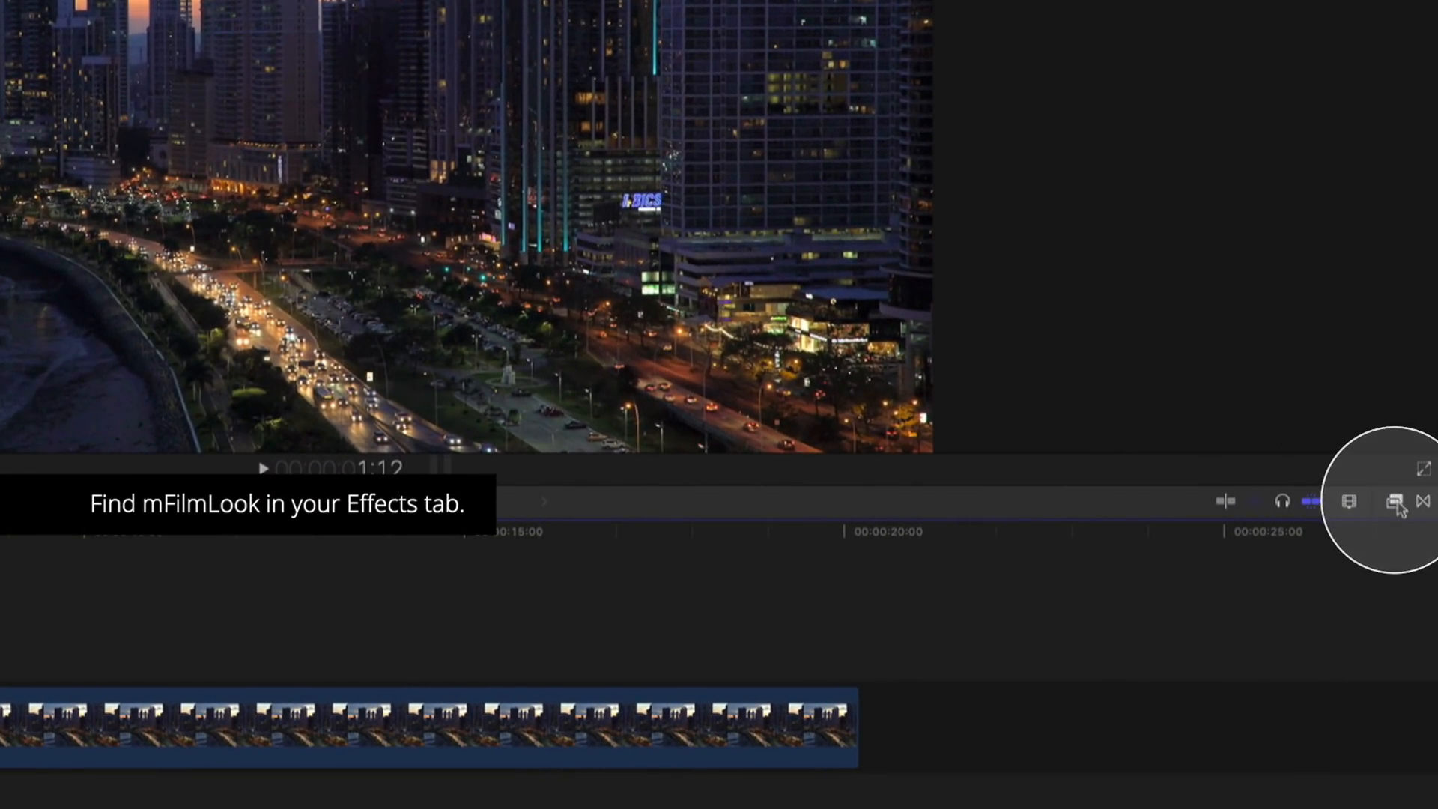
# Show the mFilmLook category in the Effects browser and scroll through its presets.
pyautogui.click(1393, 502)
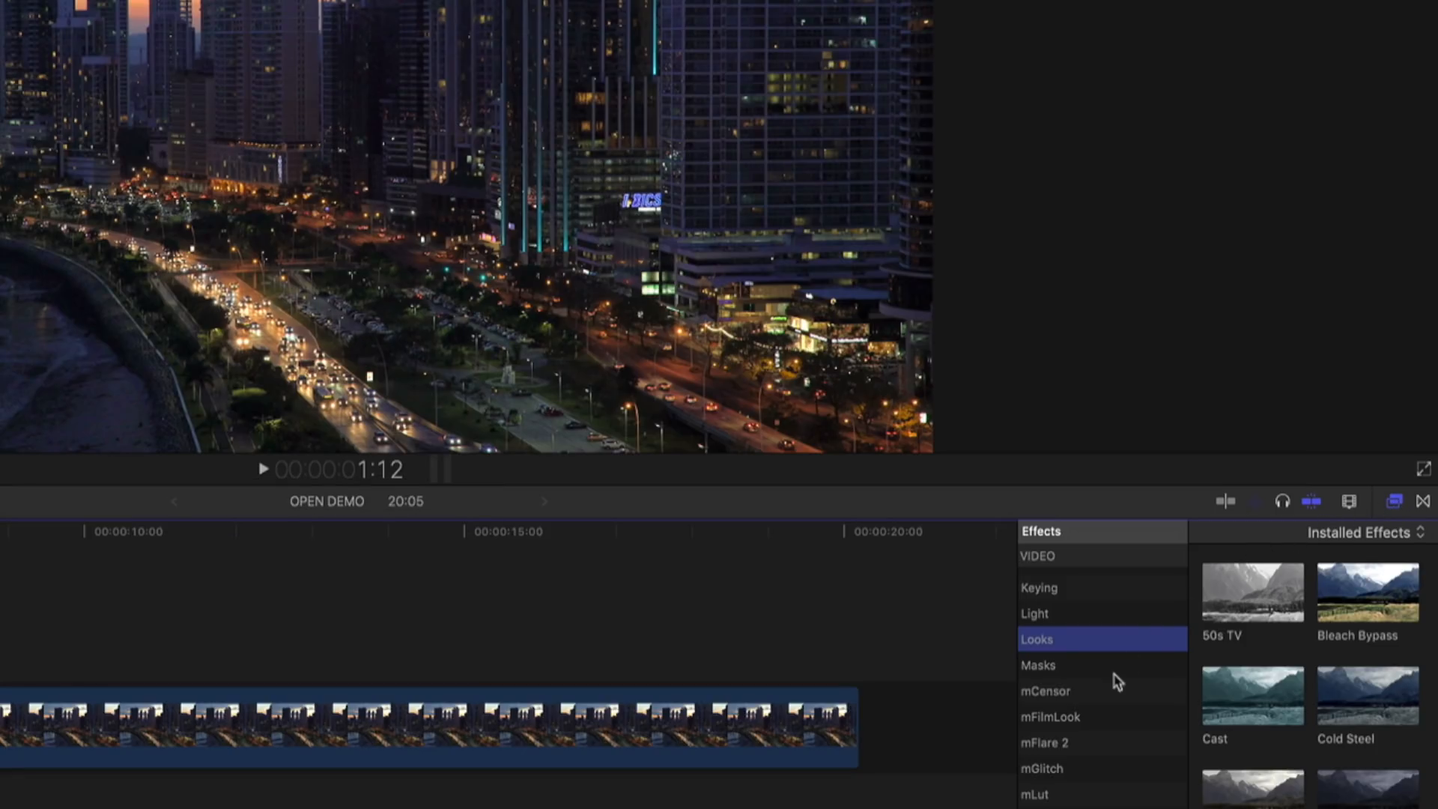
pyautogui.click(1050, 716)
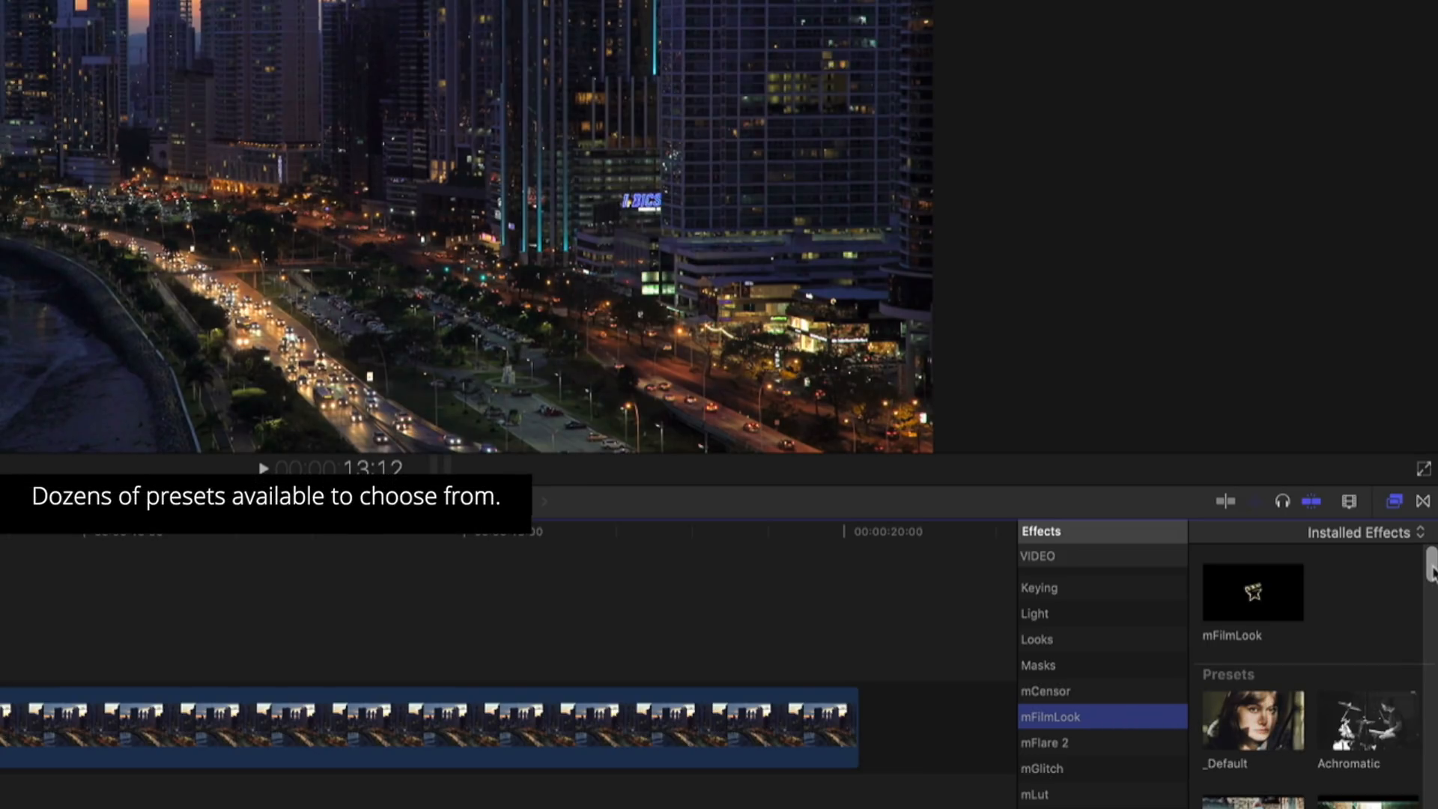
pyautogui.scroll(-3)
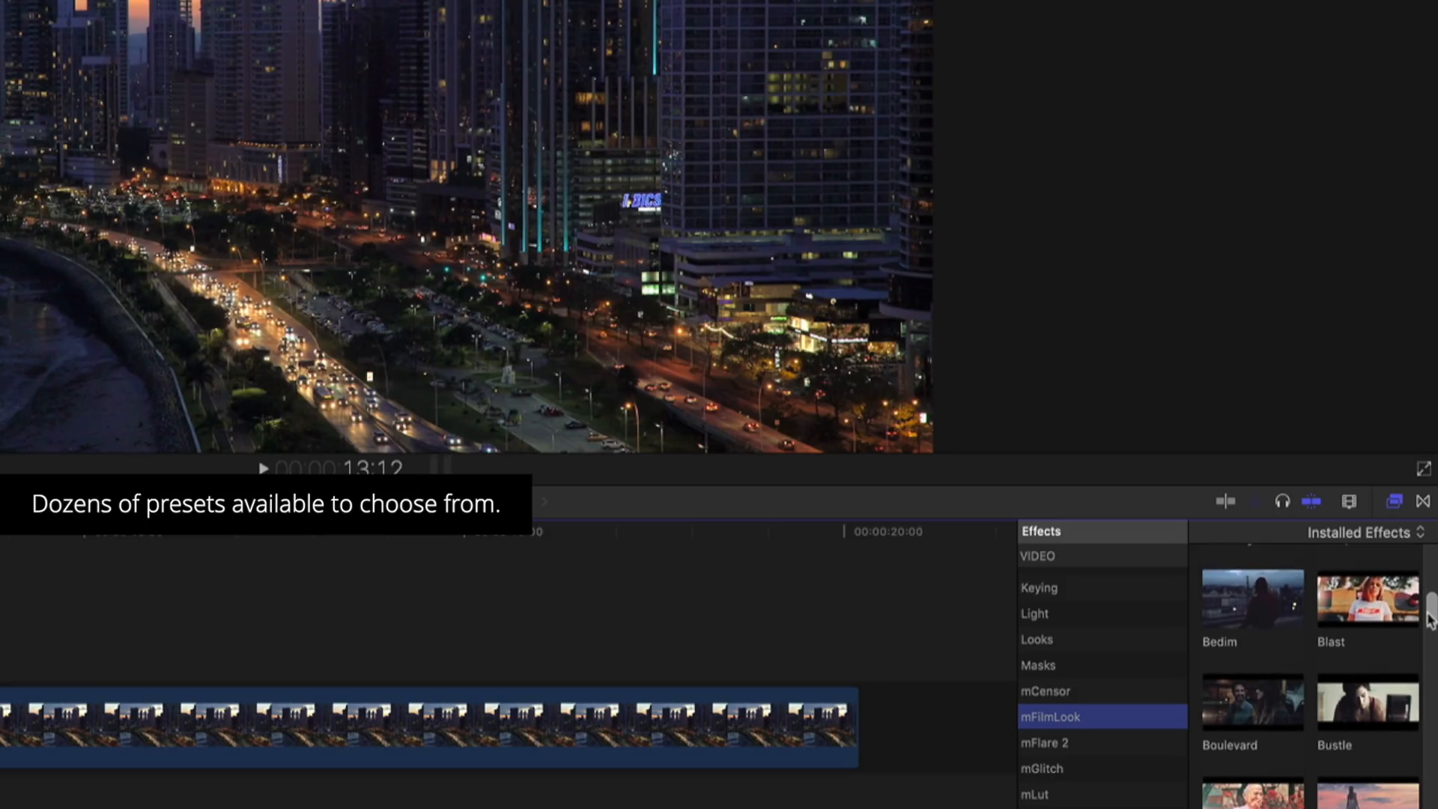
pyautogui.scroll(-3)
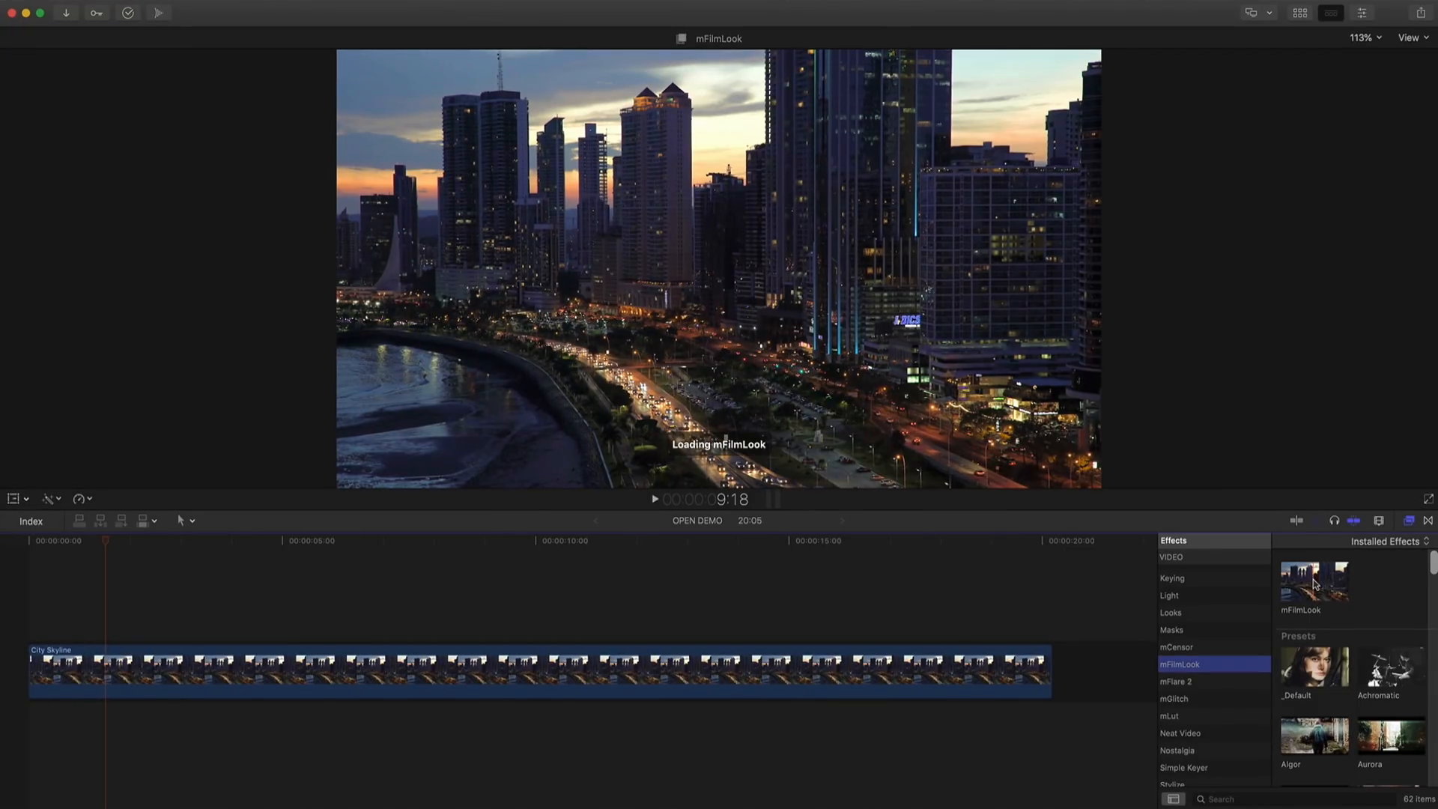
# Select the City Skyline clip, page to the next mFilmLook hint, and dismiss the hints.
pyautogui.click(1313, 581)
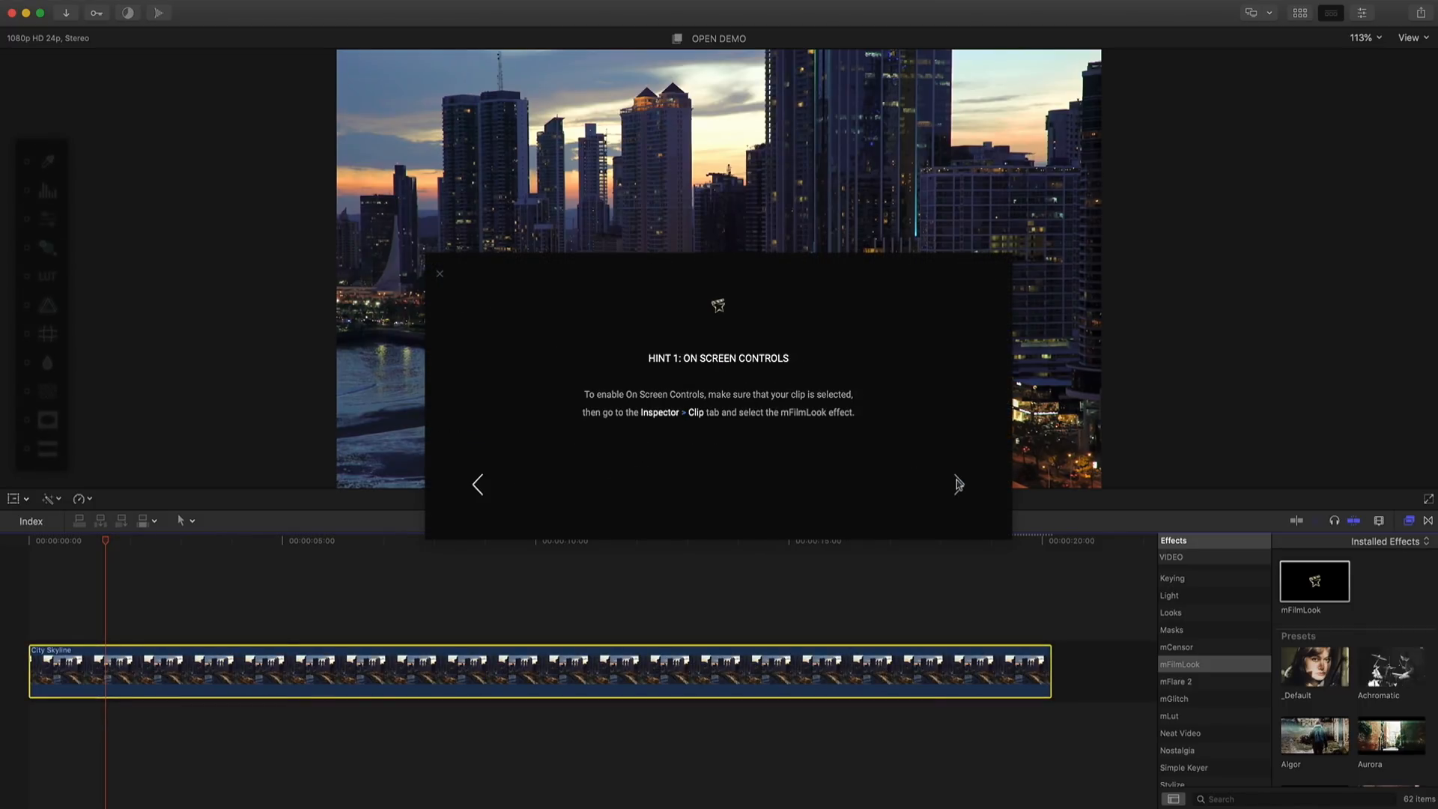
pyautogui.click(958, 484)
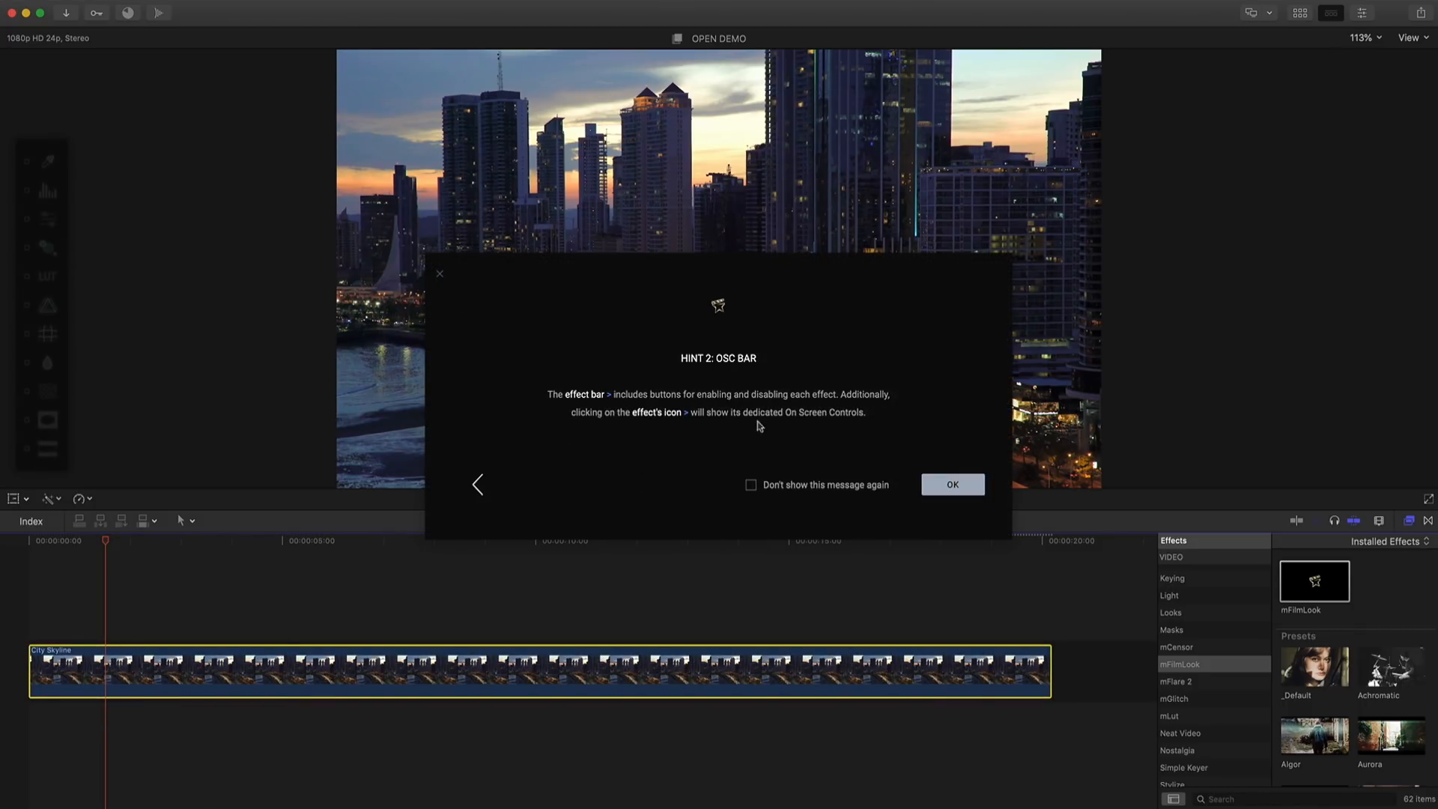
pyautogui.moveTo(820, 437)
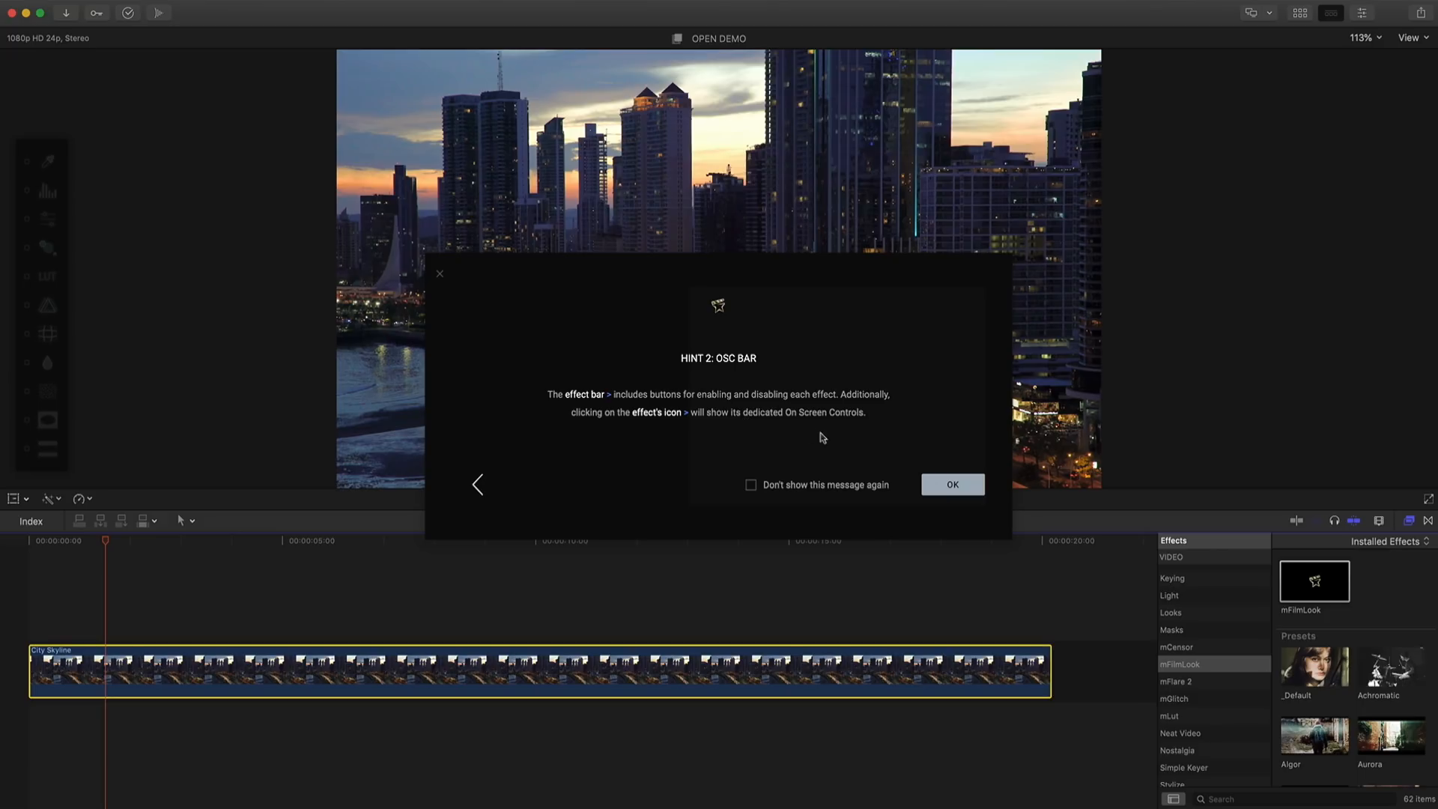
pyautogui.click(952, 485)
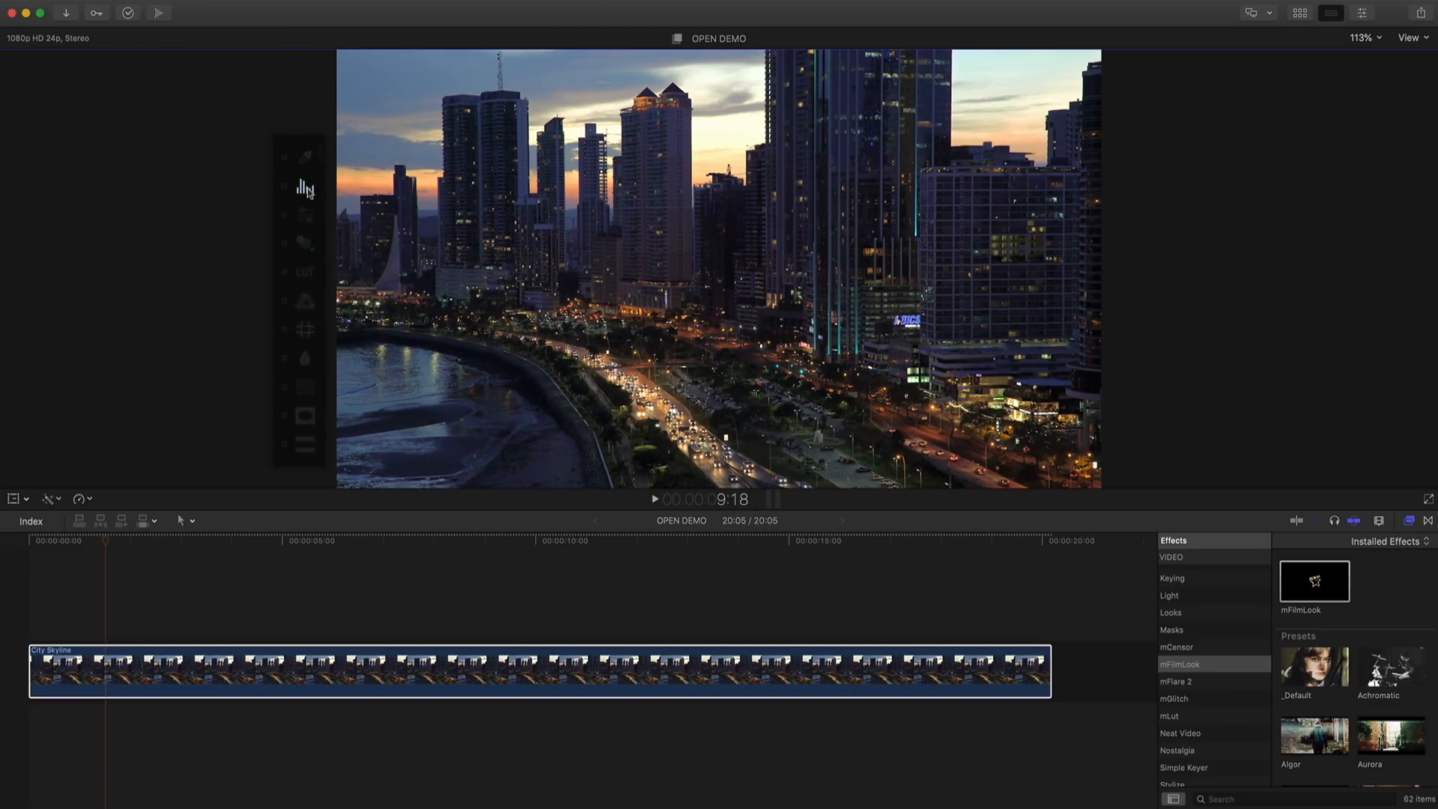
pyautogui.moveTo(305, 213)
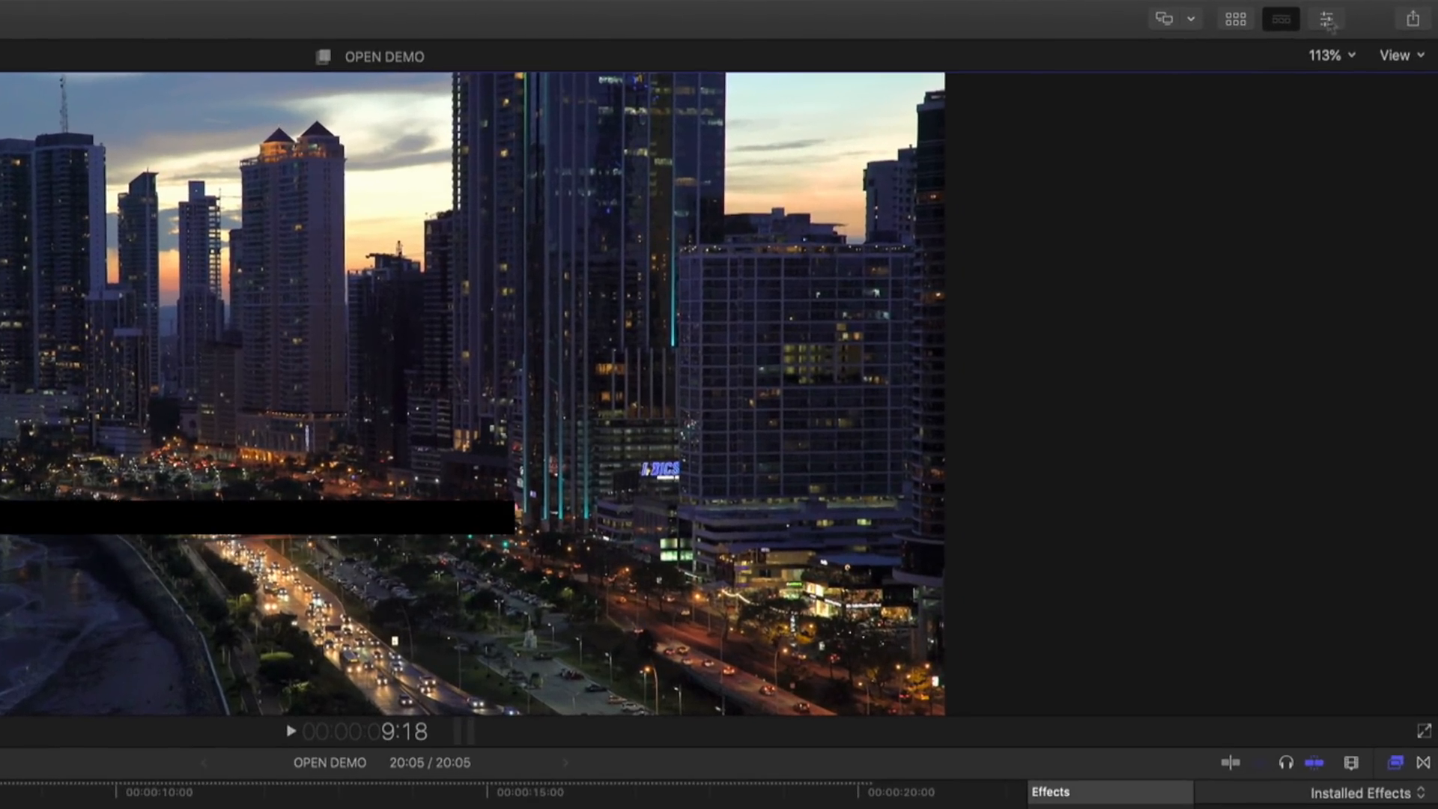
pyautogui.moveTo(1326, 18)
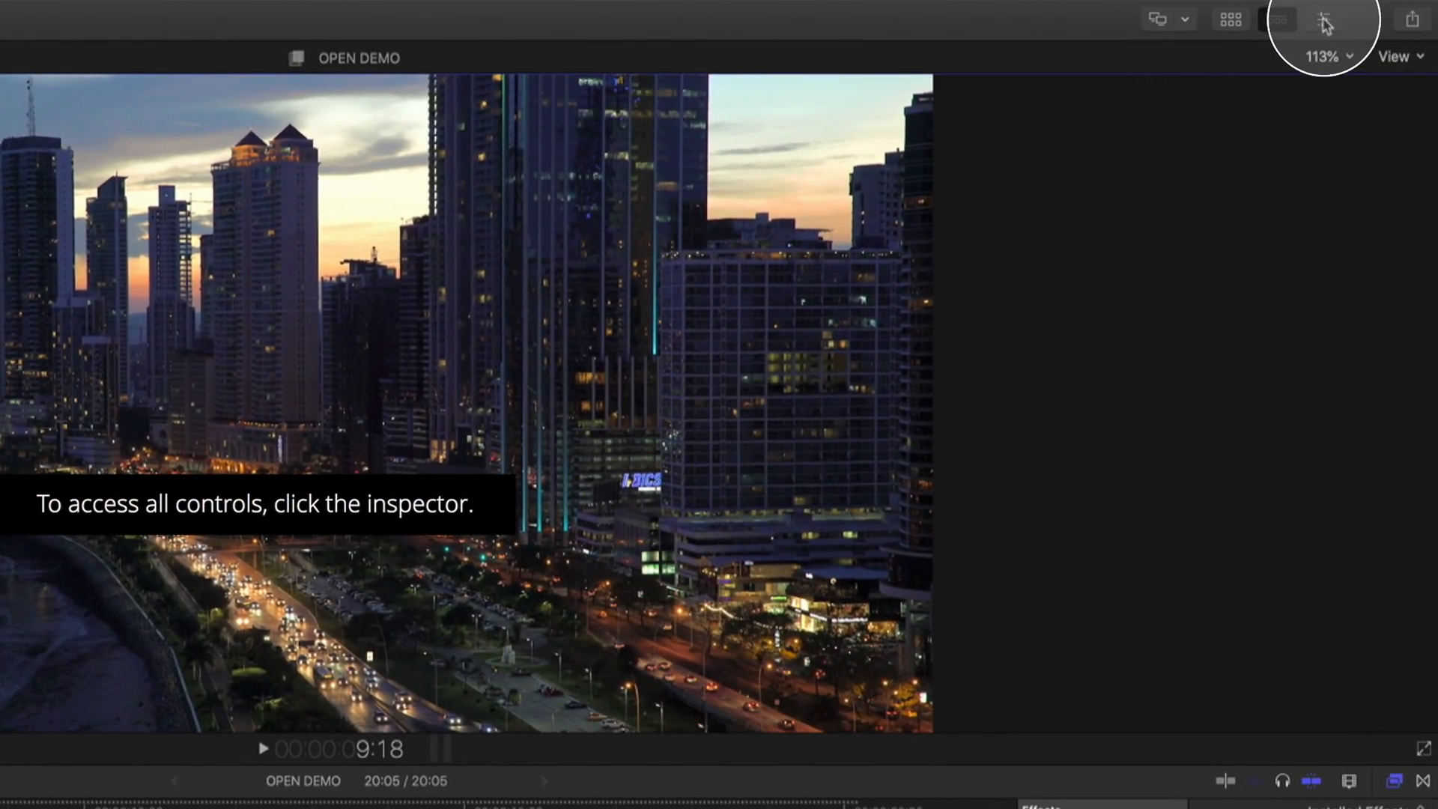
# Open the Inspector and scroll through mFilmLook's parameters for City Skyline.
pyautogui.click(1324, 18)
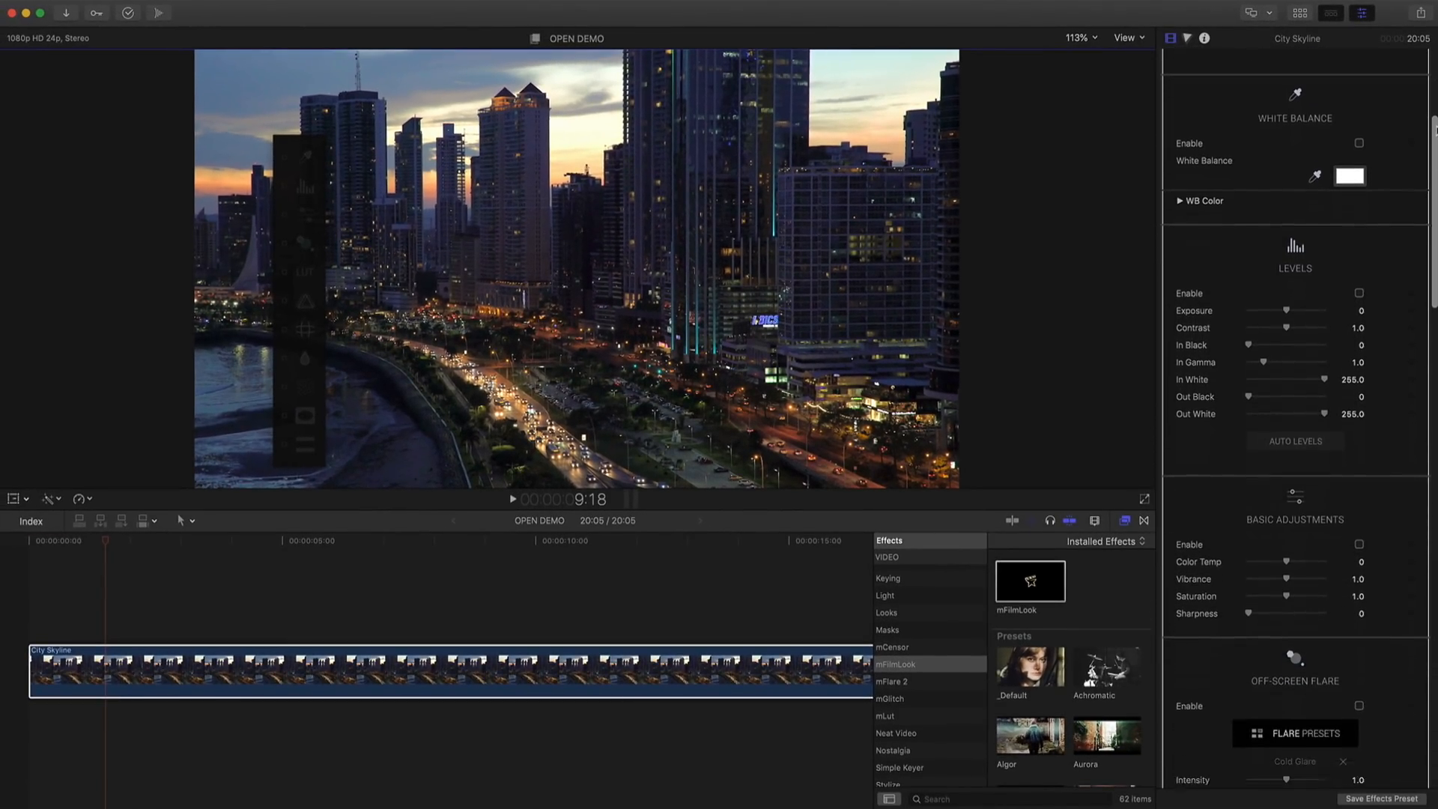
pyautogui.scroll(-3)
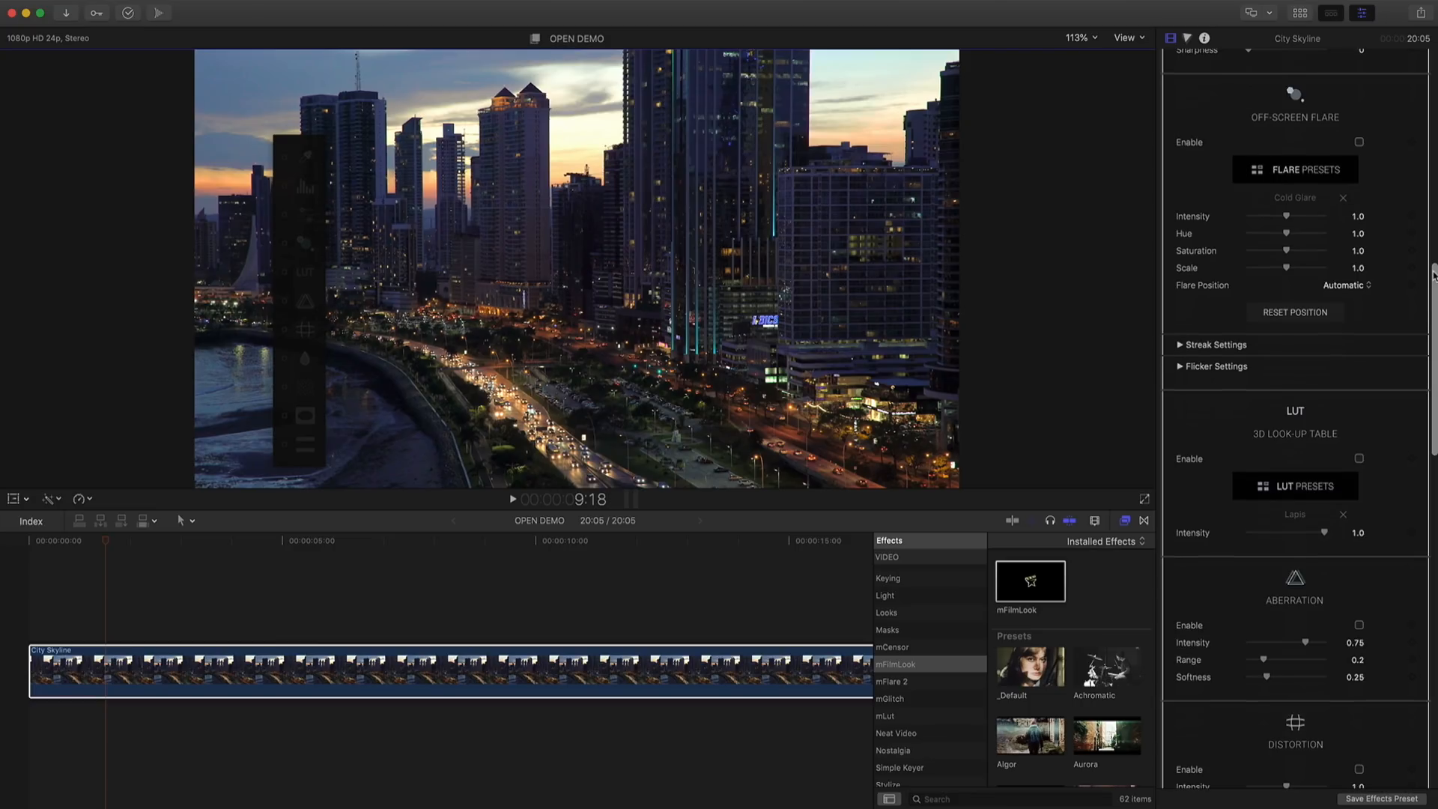
pyautogui.scroll(-3)
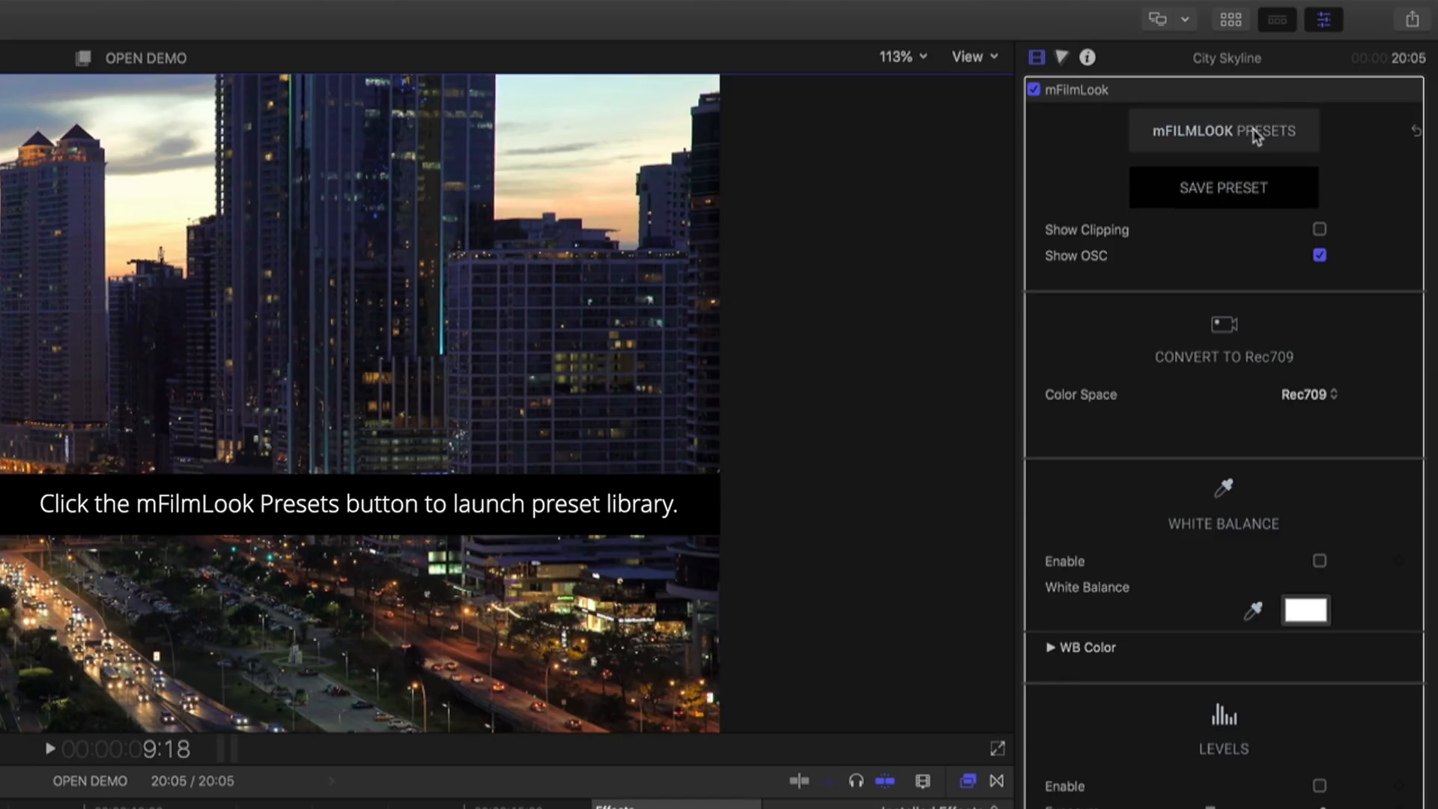
# Open the mFilmLook preset library and preview a couple of presets on the clip.
pyautogui.click(1223, 130)
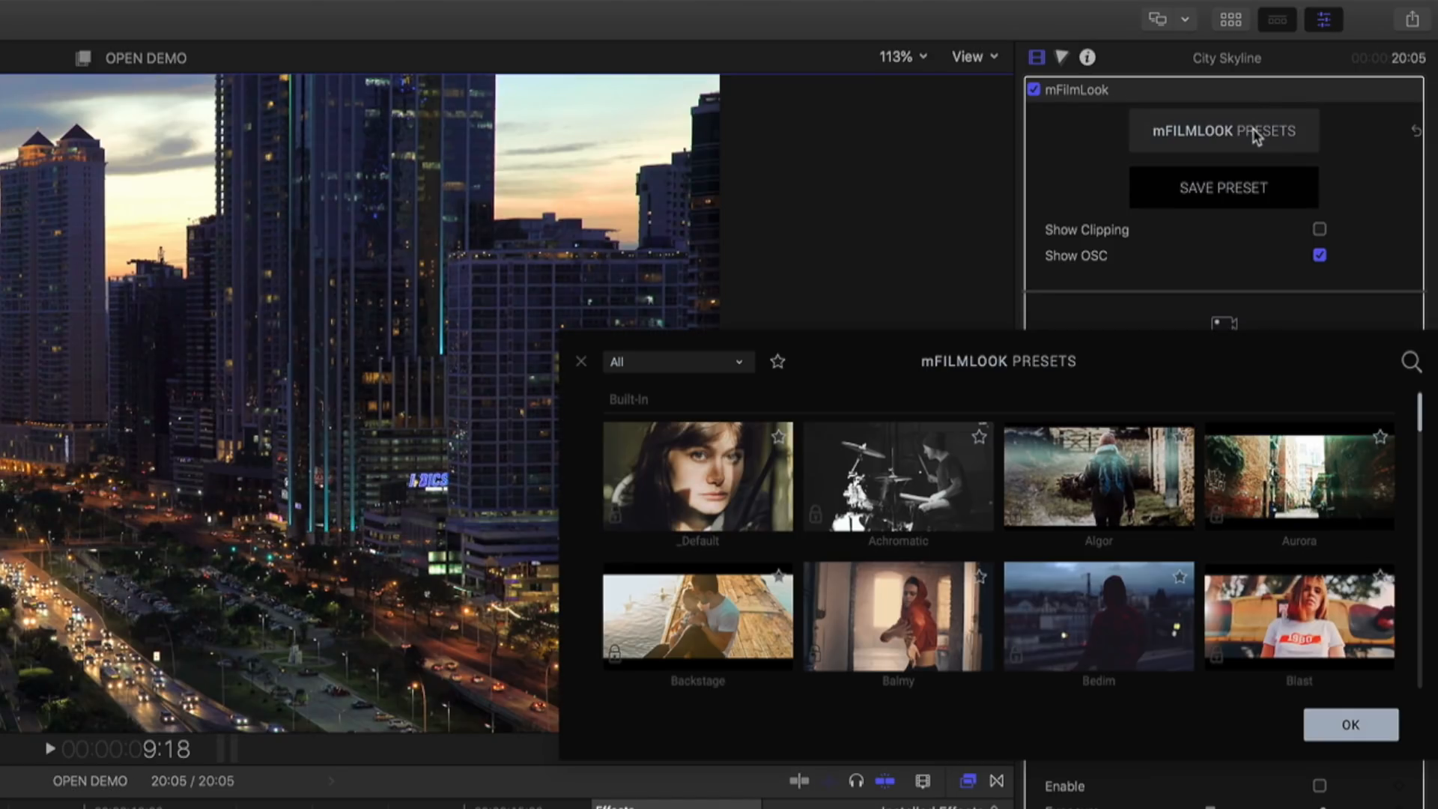
pyautogui.click(897, 475)
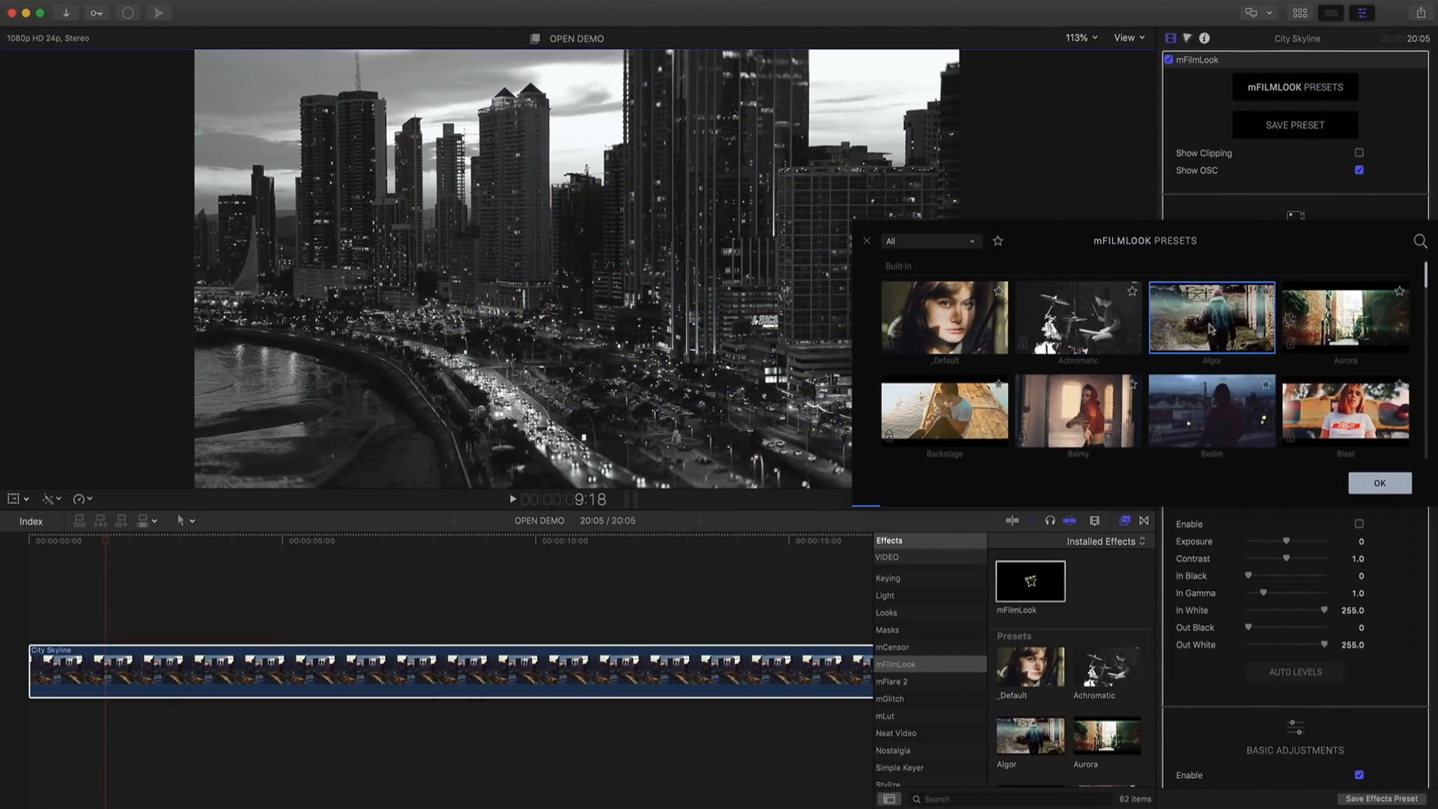
pyautogui.click(1212, 410)
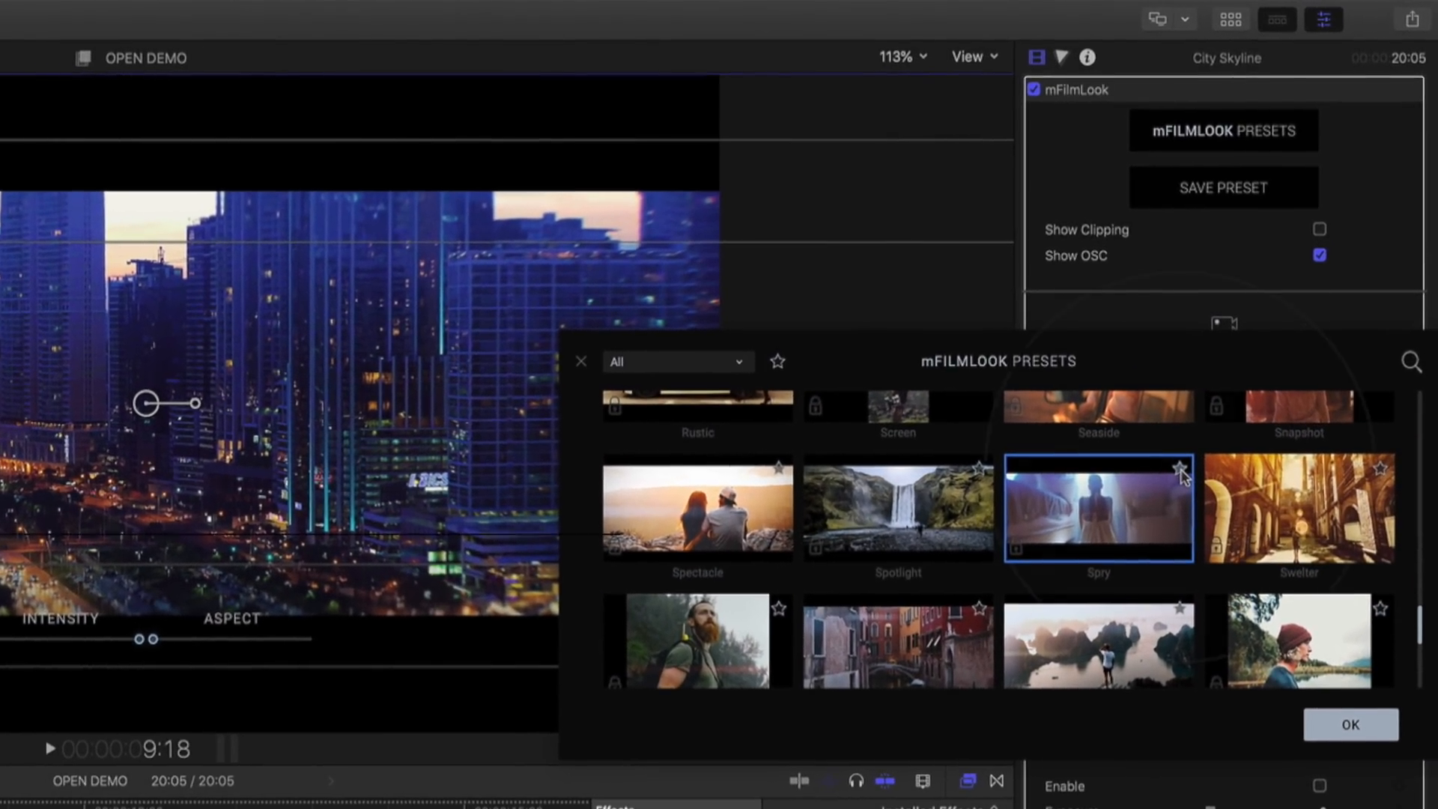
# Favourite the Spry preset, filter to favourites, and search the library for 'lgo'.
pyautogui.click(1179, 470)
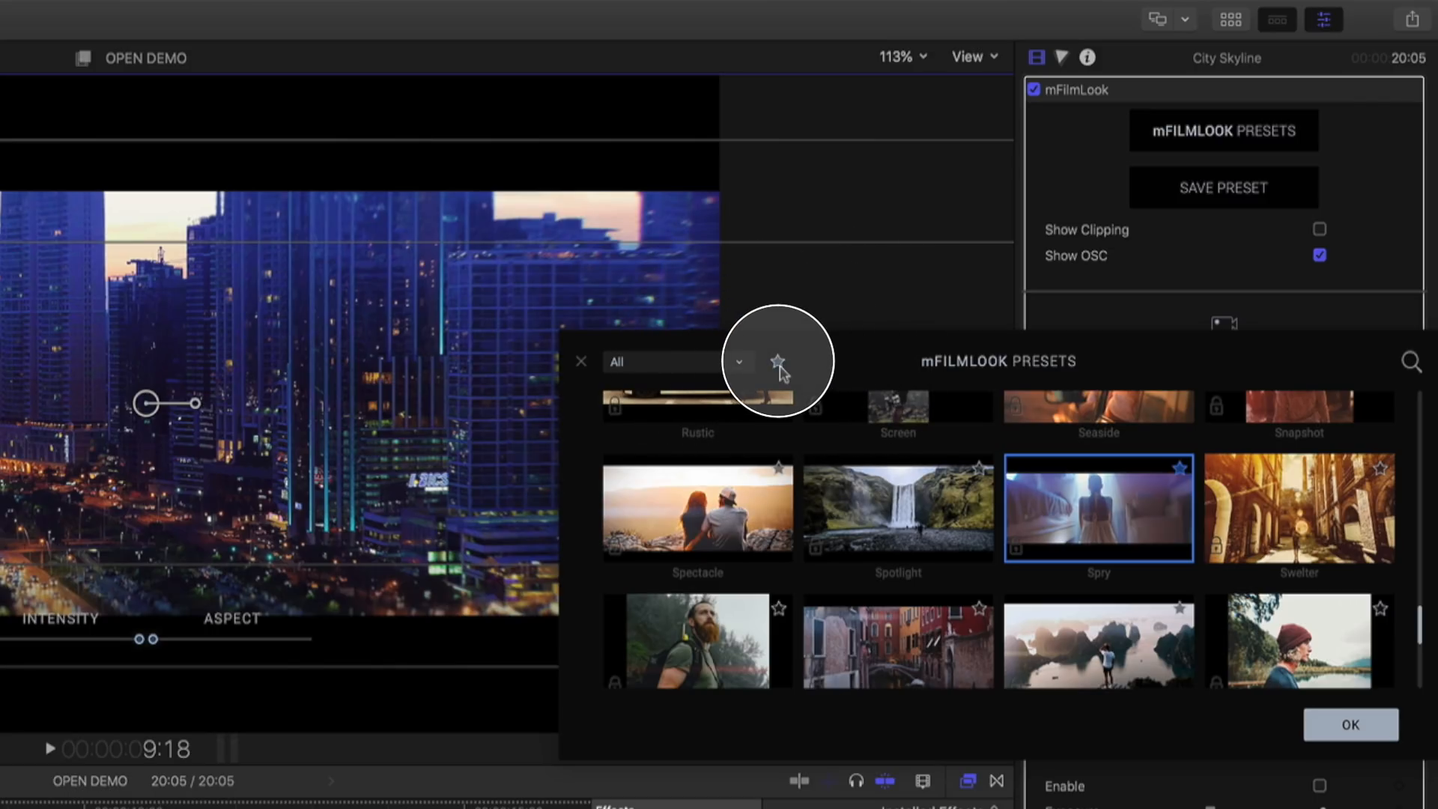
pyautogui.click(779, 361)
pyautogui.write('a')
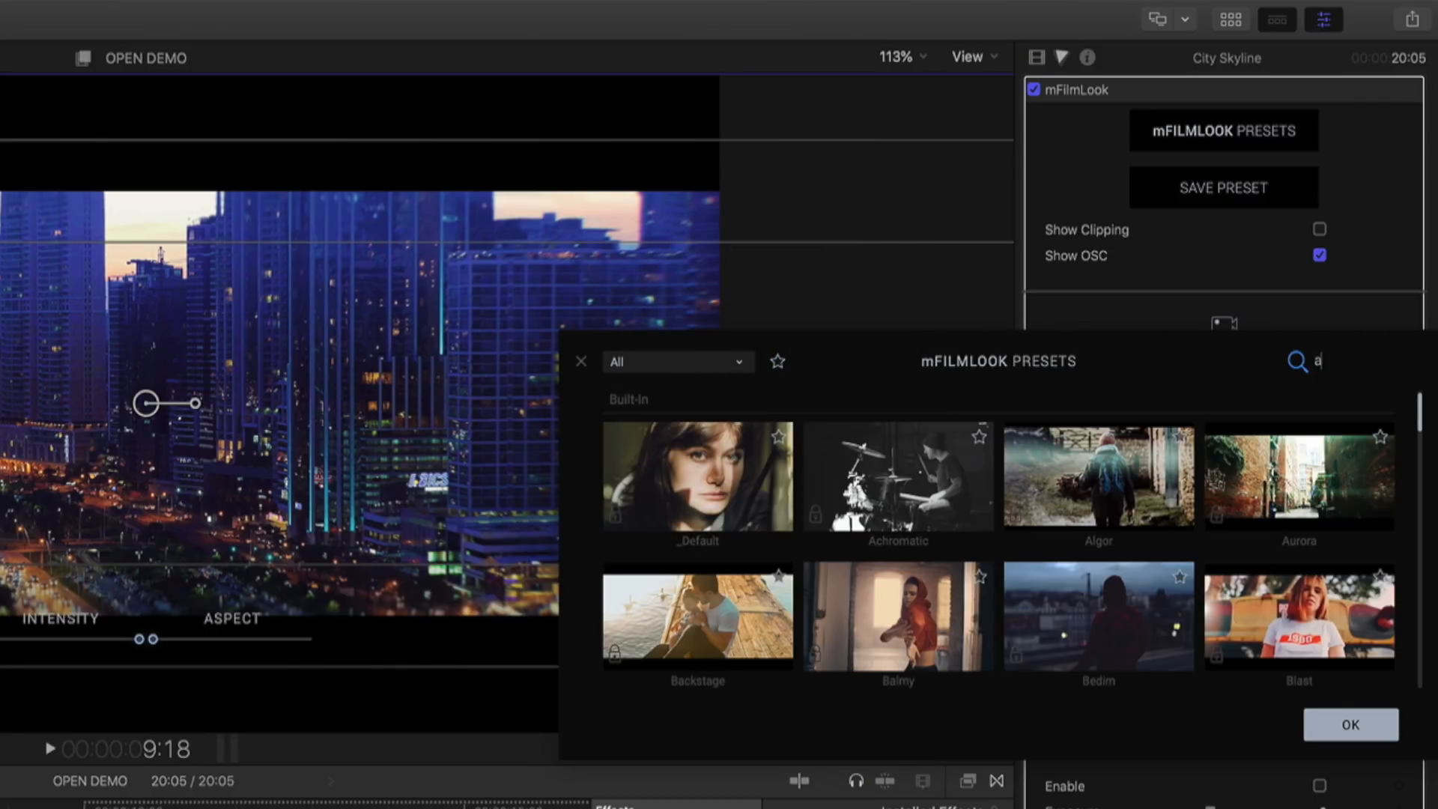
pyautogui.write('lgo')
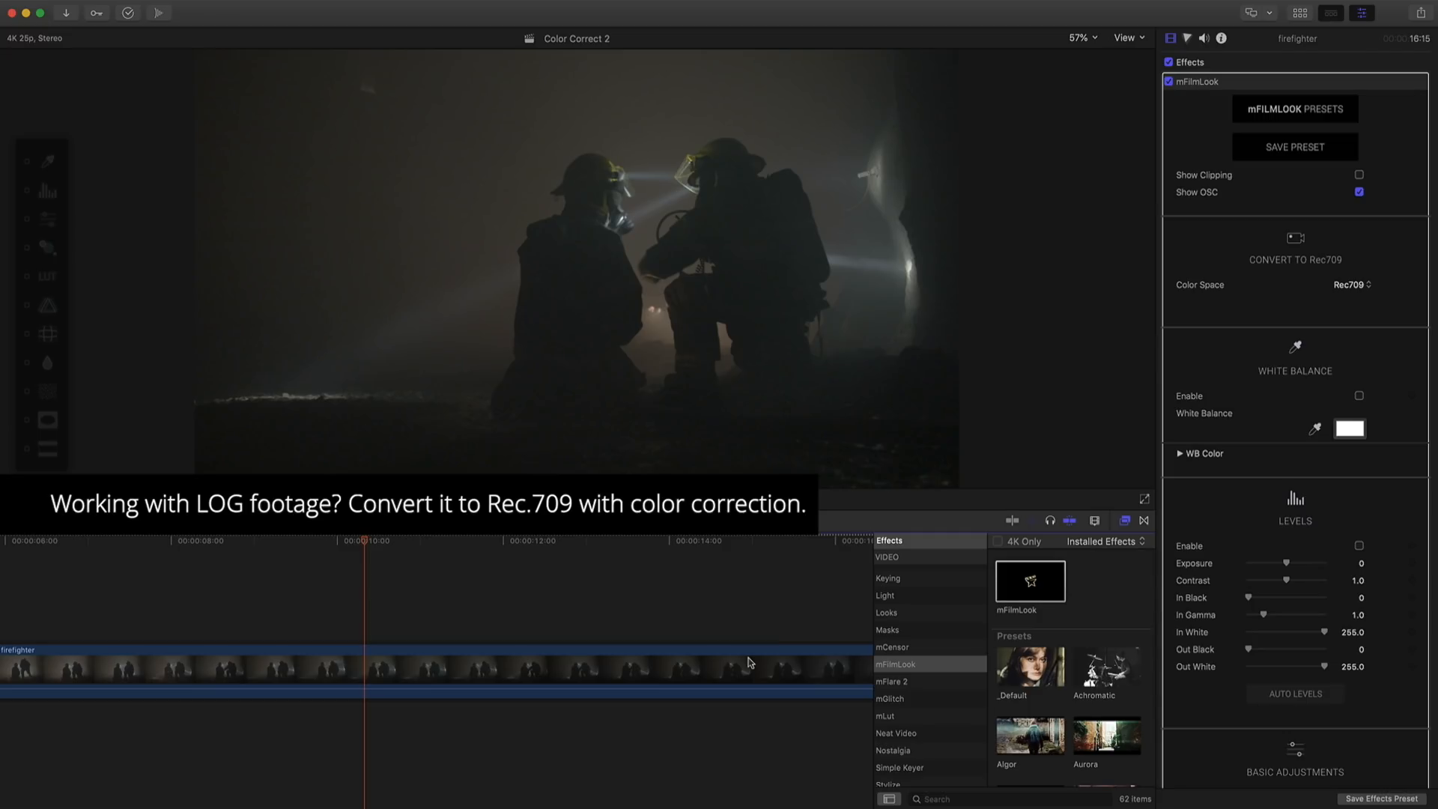
# Set the Convert to Rec709 source colour space to the footage's LOG profile (REDlog Film v2).
pyautogui.click(1350, 285)
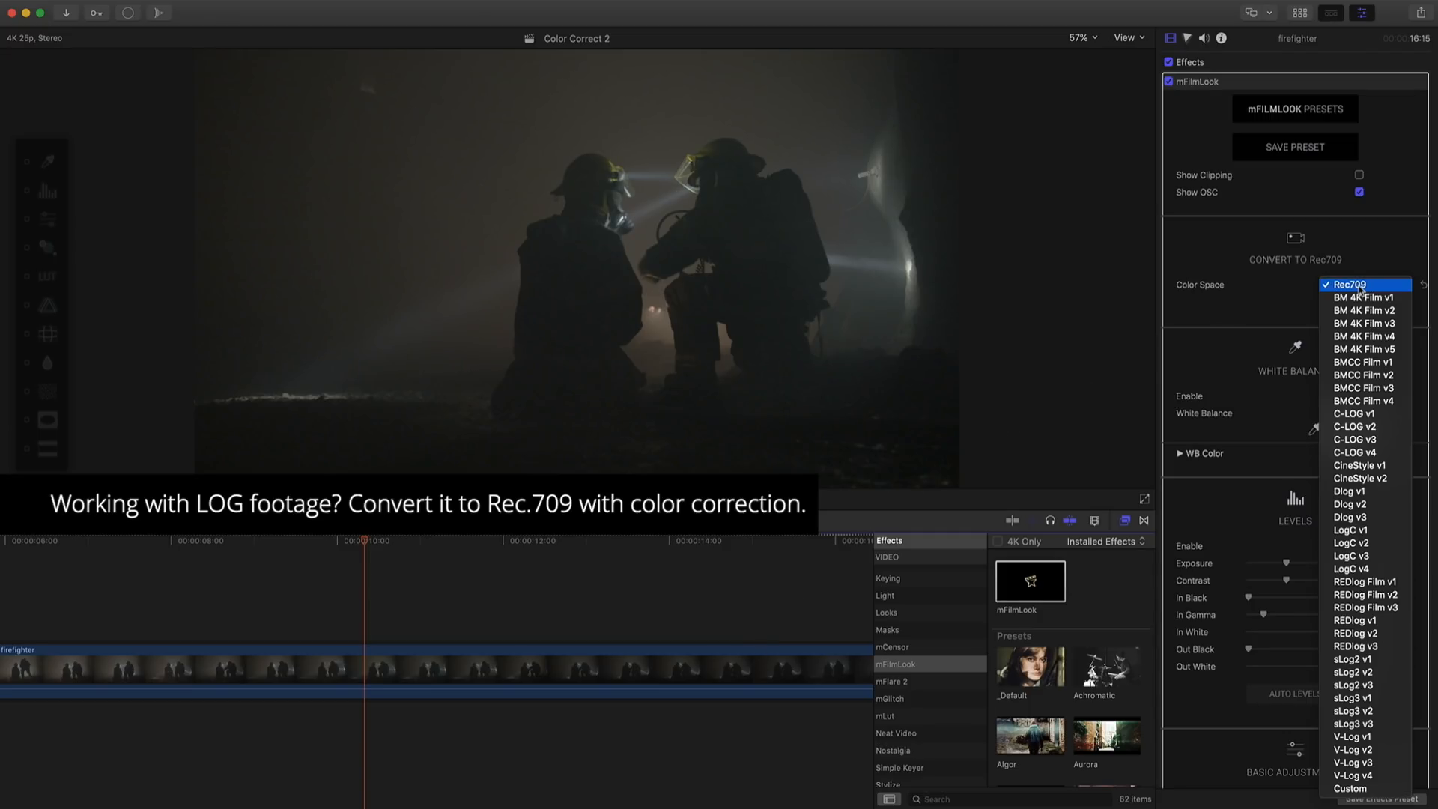
pyautogui.click(1364, 361)
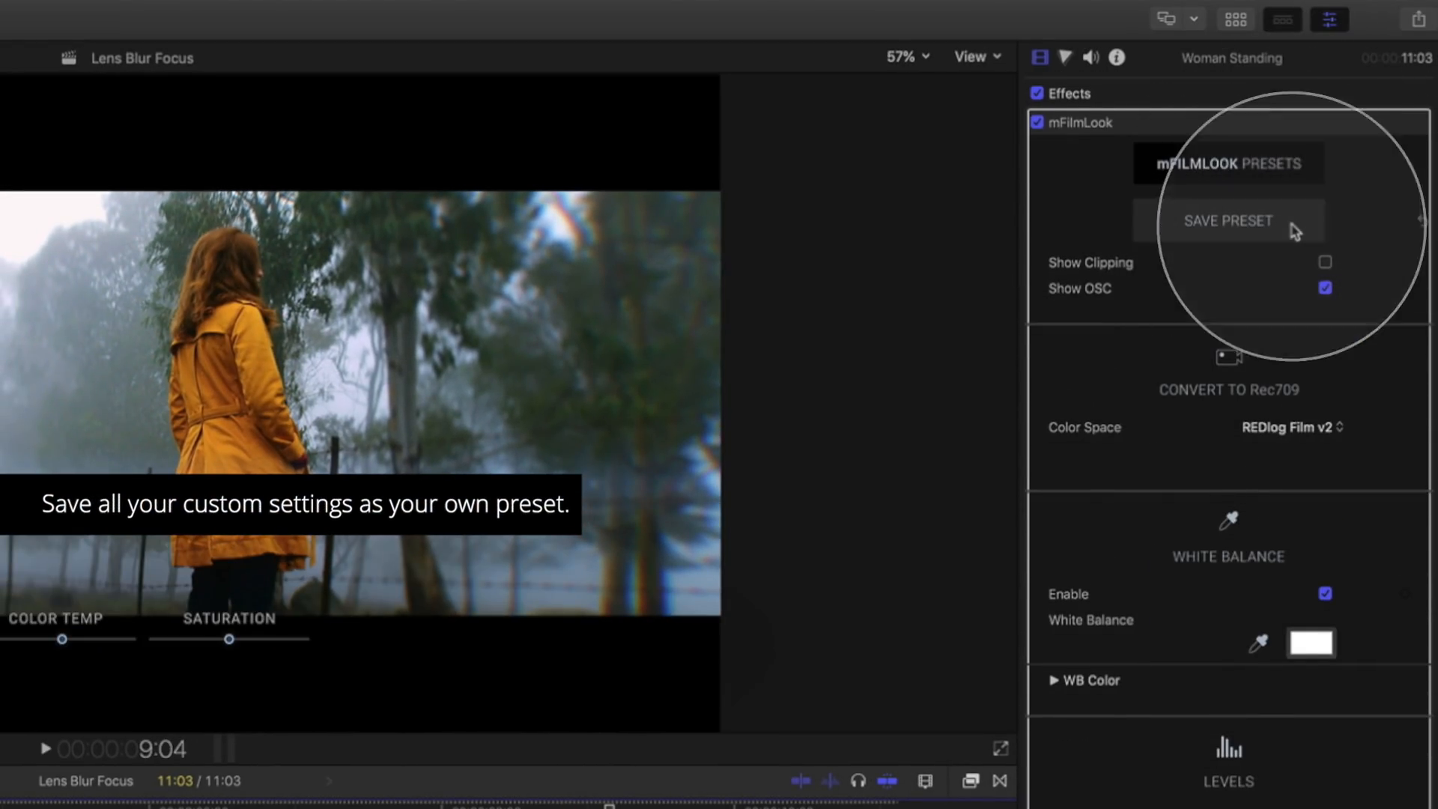
# Start saving the current settings as preset 'Awesome Look' under a new category.
pyautogui.click(1227, 220)
pyautogui.write('Awesome Look')
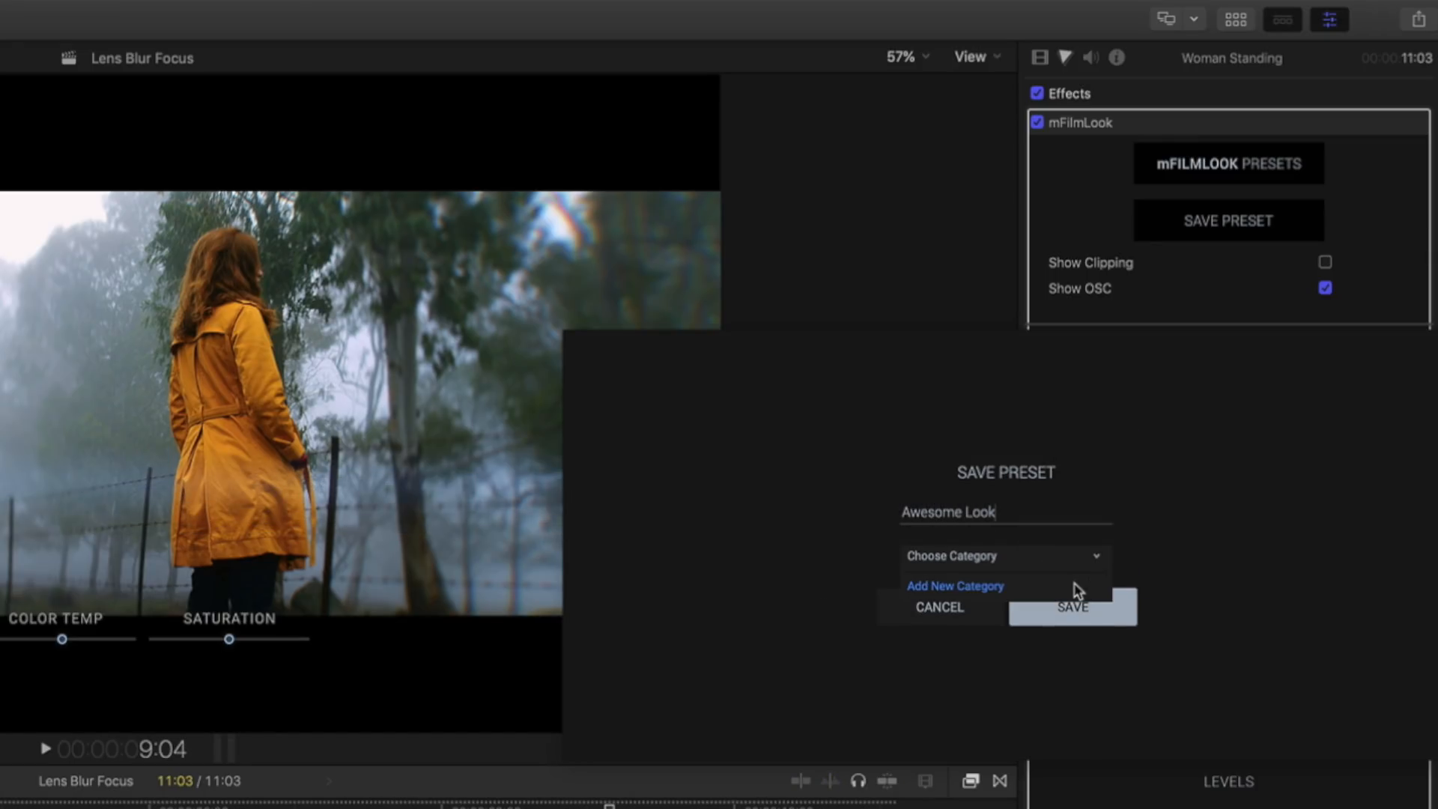
pyautogui.click(953, 587)
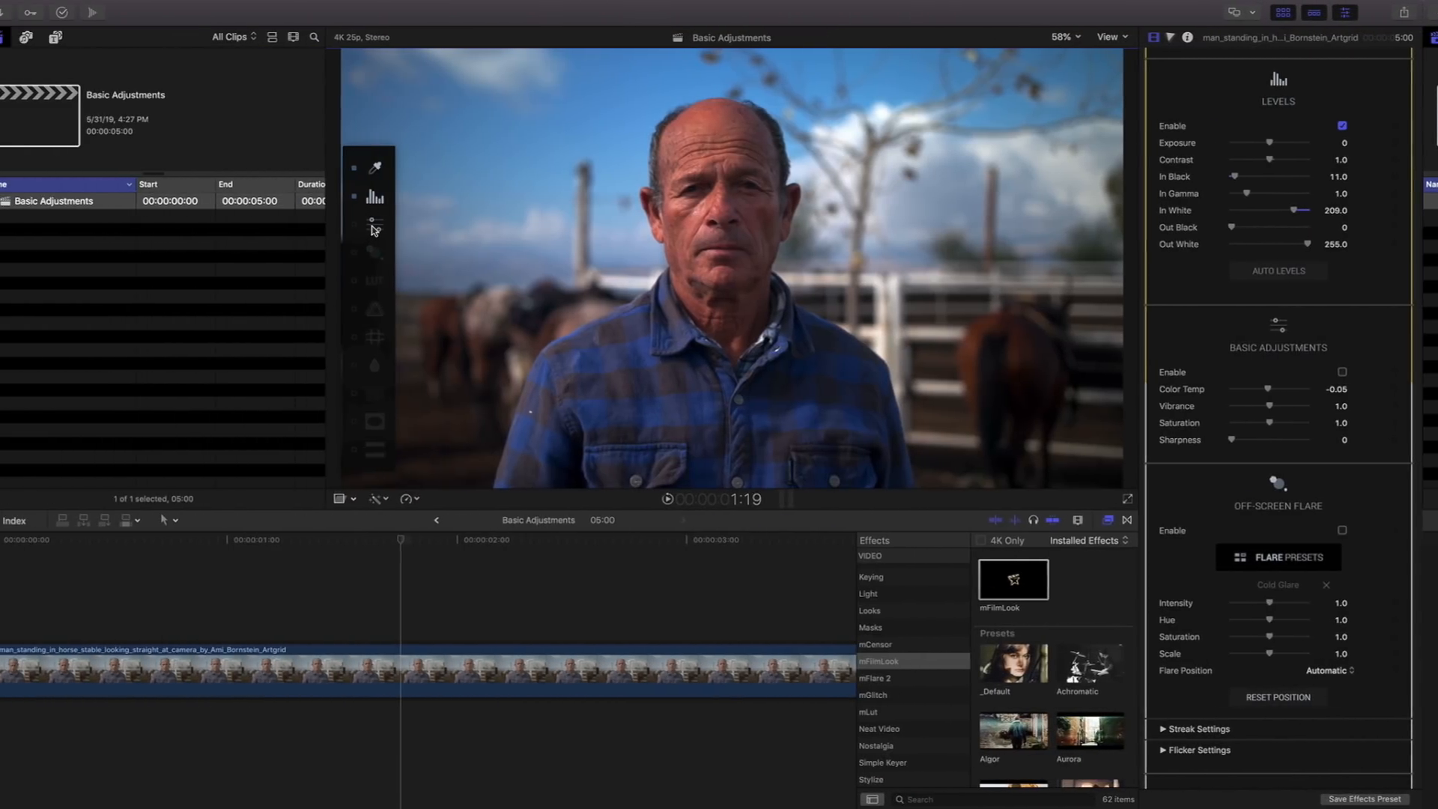
pyautogui.moveTo(389, 221)
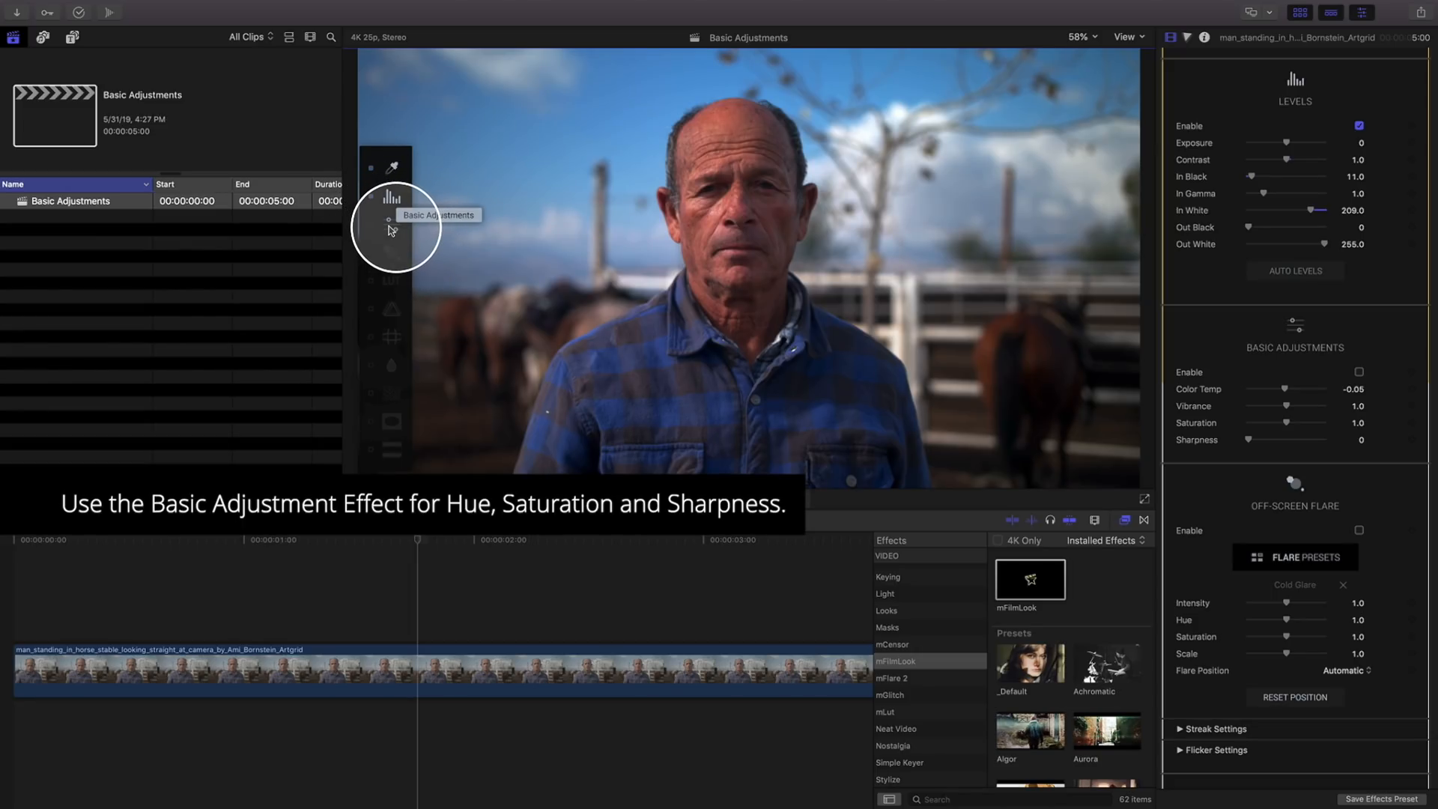
# Bring up mFilmLook's Basic Adjustments on-screen controls.
pyautogui.click(1358, 361)
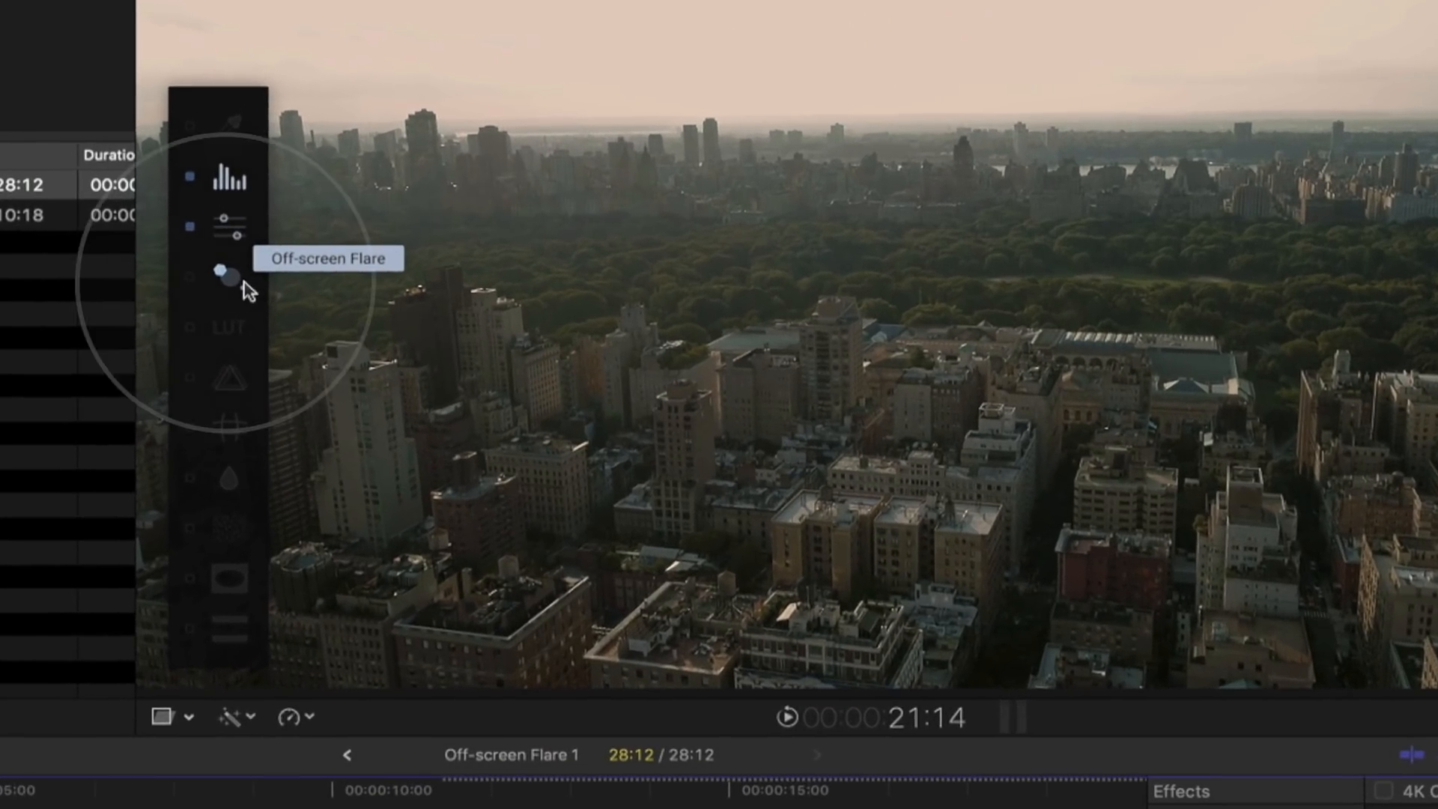
# Show the Off-screen Flare controls, then the 3D Lookup Table controls.
pyautogui.click(228, 274)
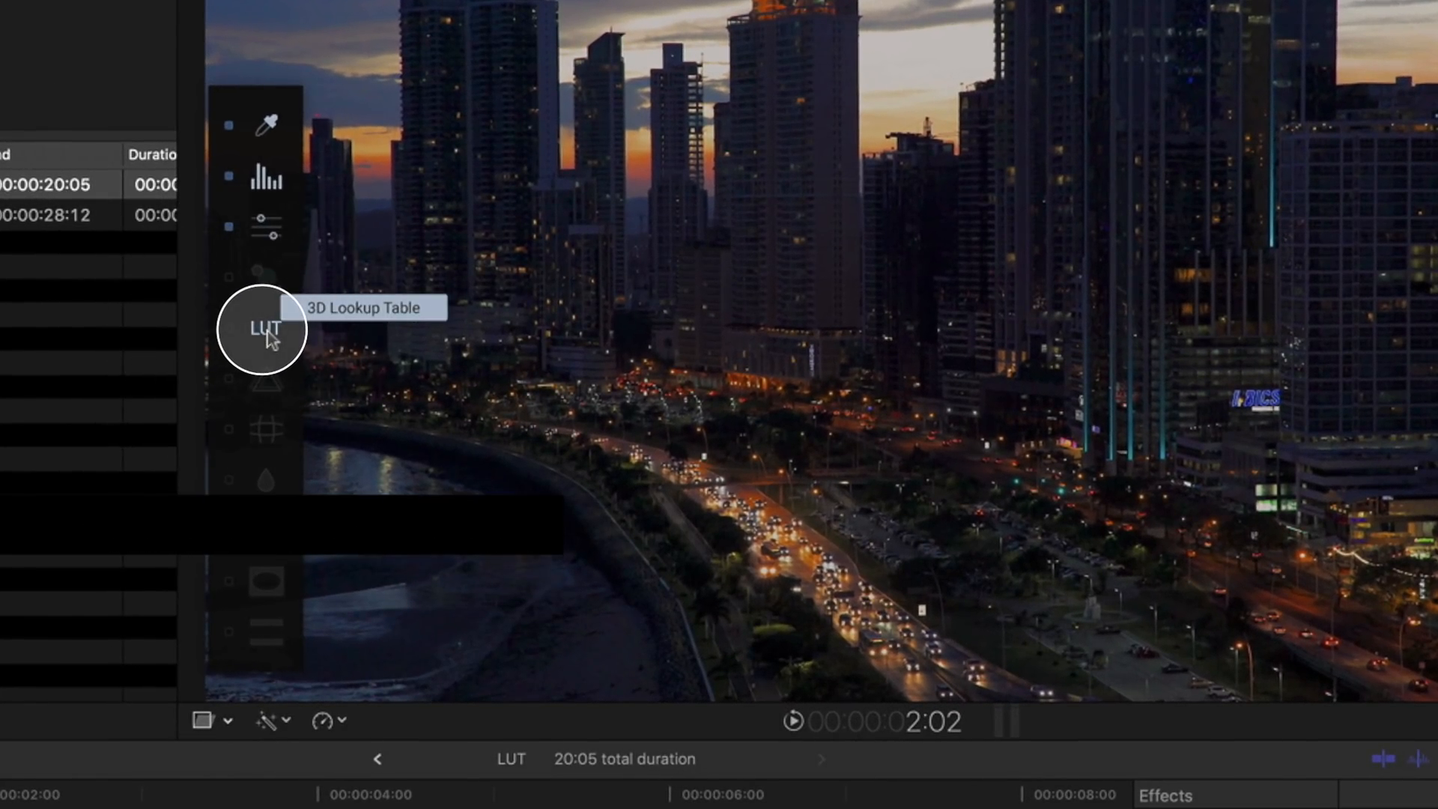
pyautogui.click(264, 330)
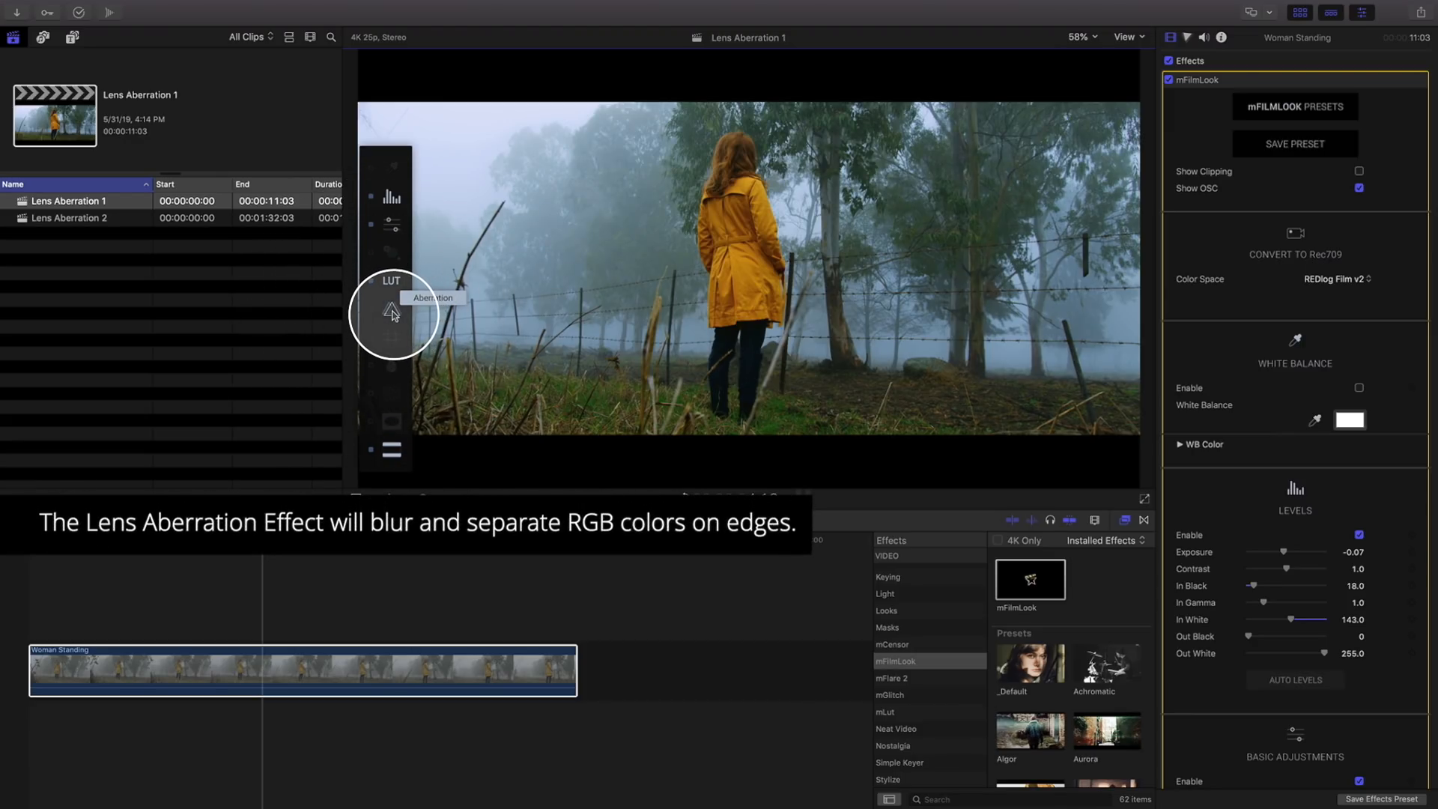
# Show mFilmLook's Lens Aberration controls from the on-screen control bar.
pyautogui.click(392, 316)
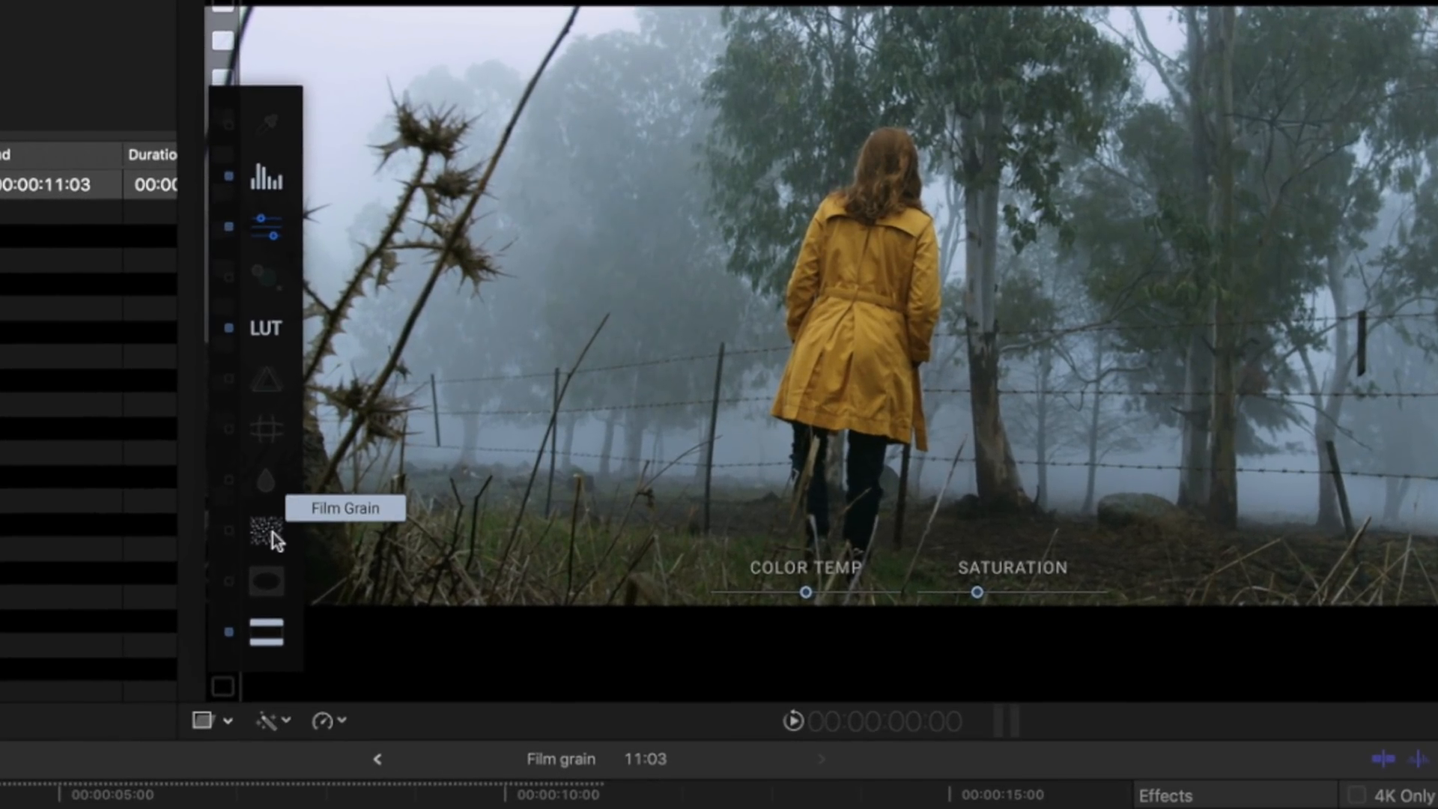
# Show the Film Grain controls and enable grain with a 2.35:1 Cinemascope letterbox.
pyautogui.click(265, 537)
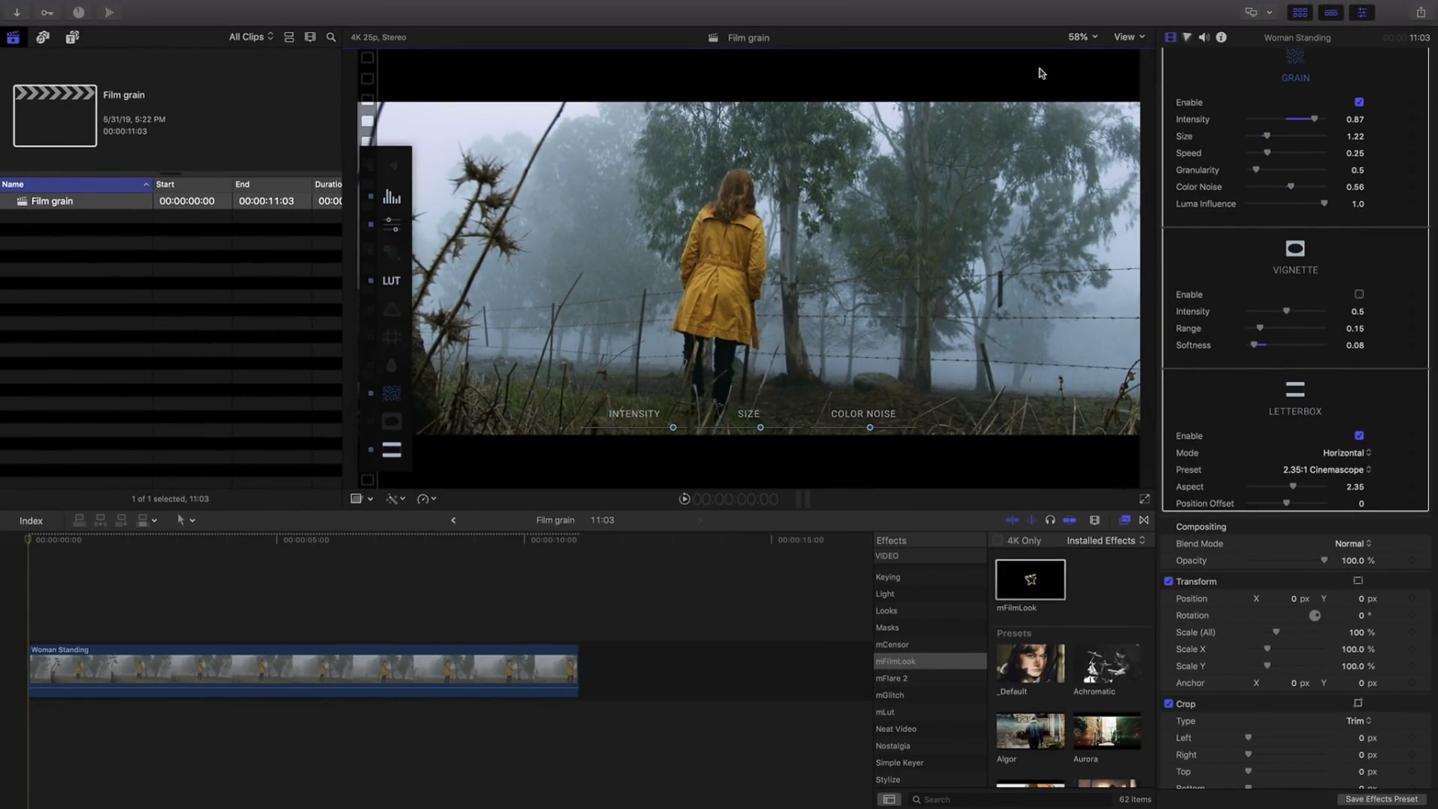
pyautogui.click(1079, 37)
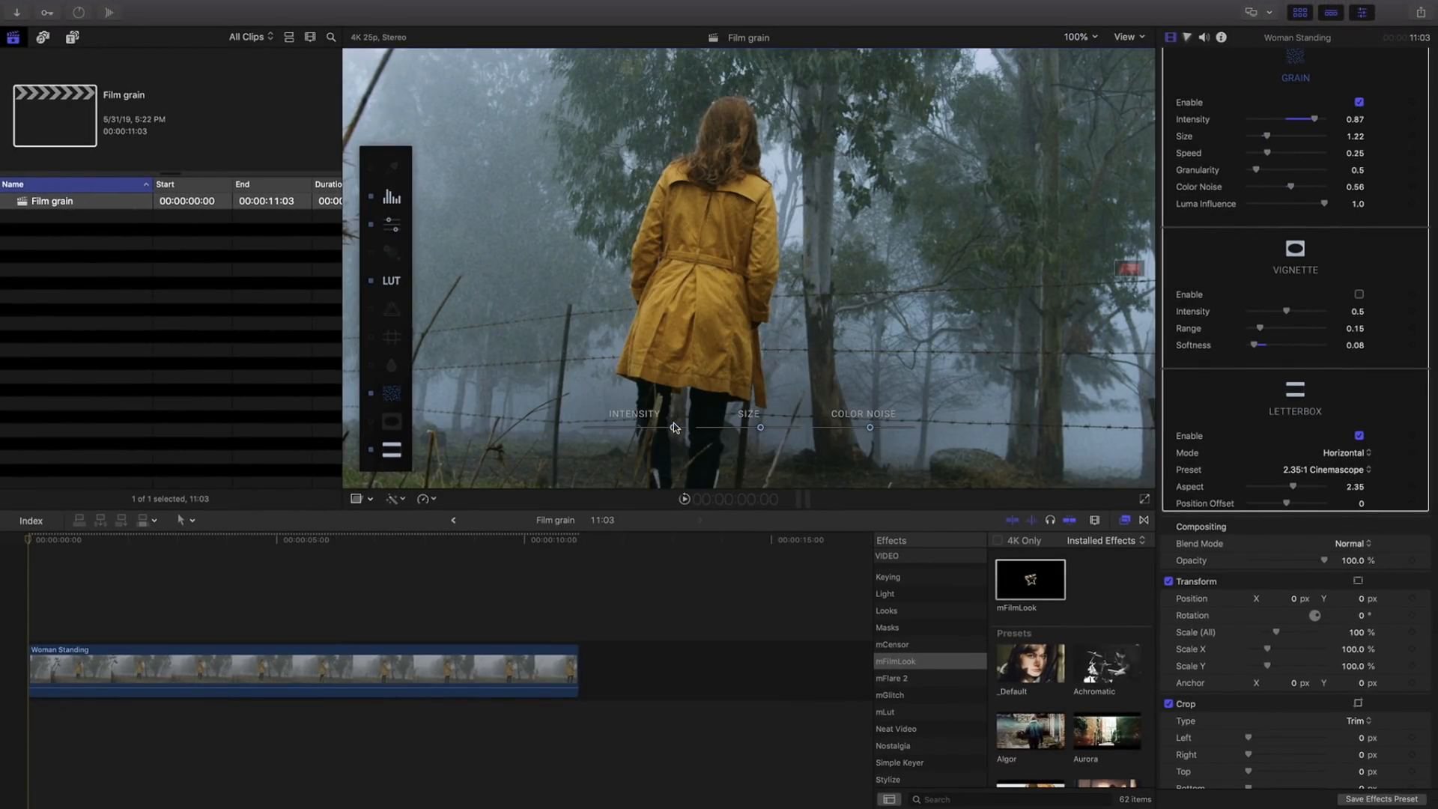